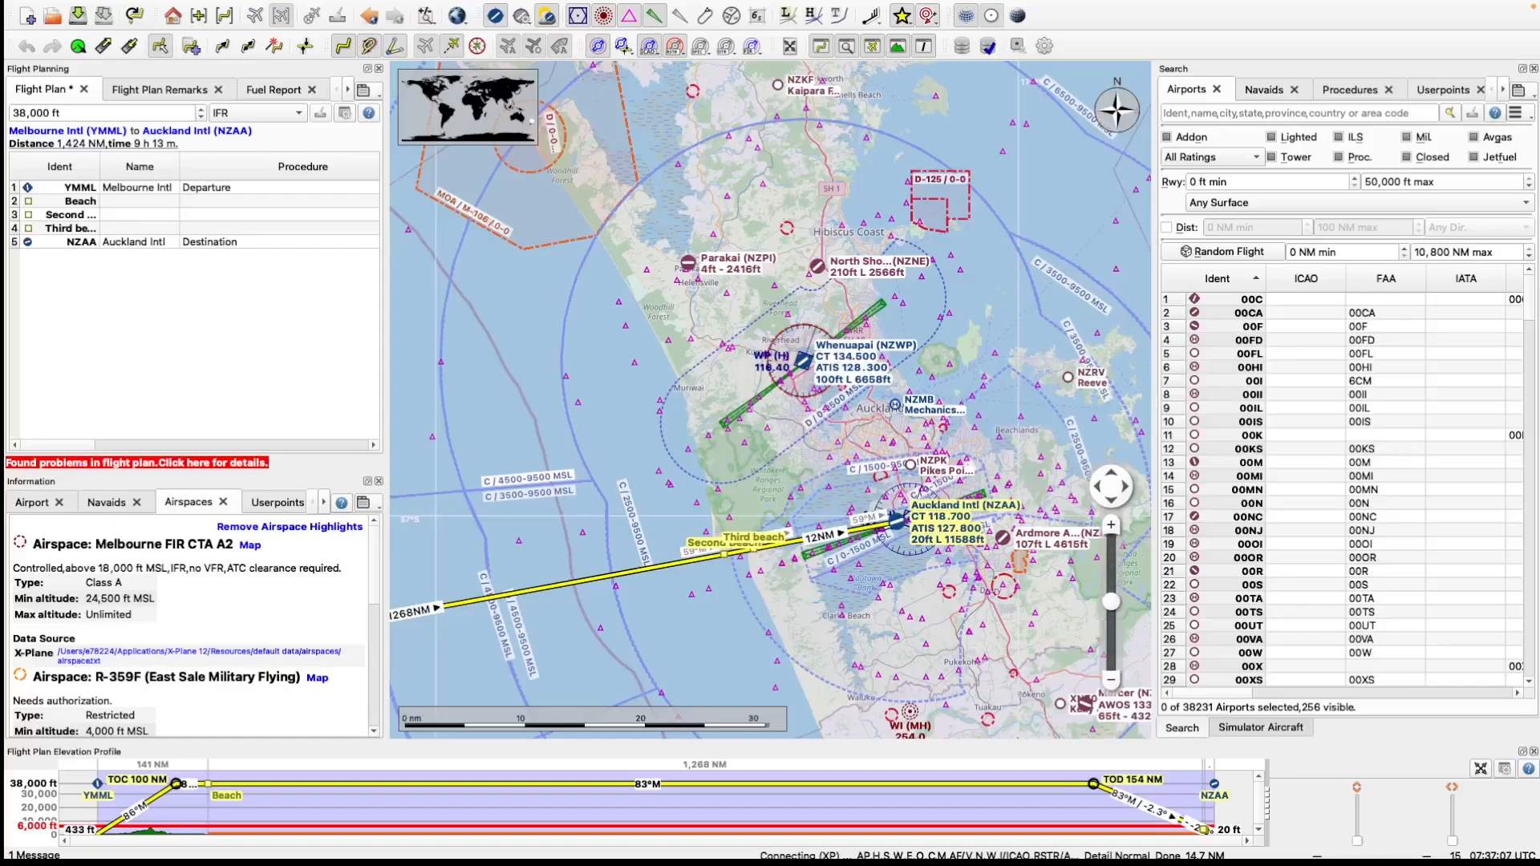
mouse_move(881, 587)
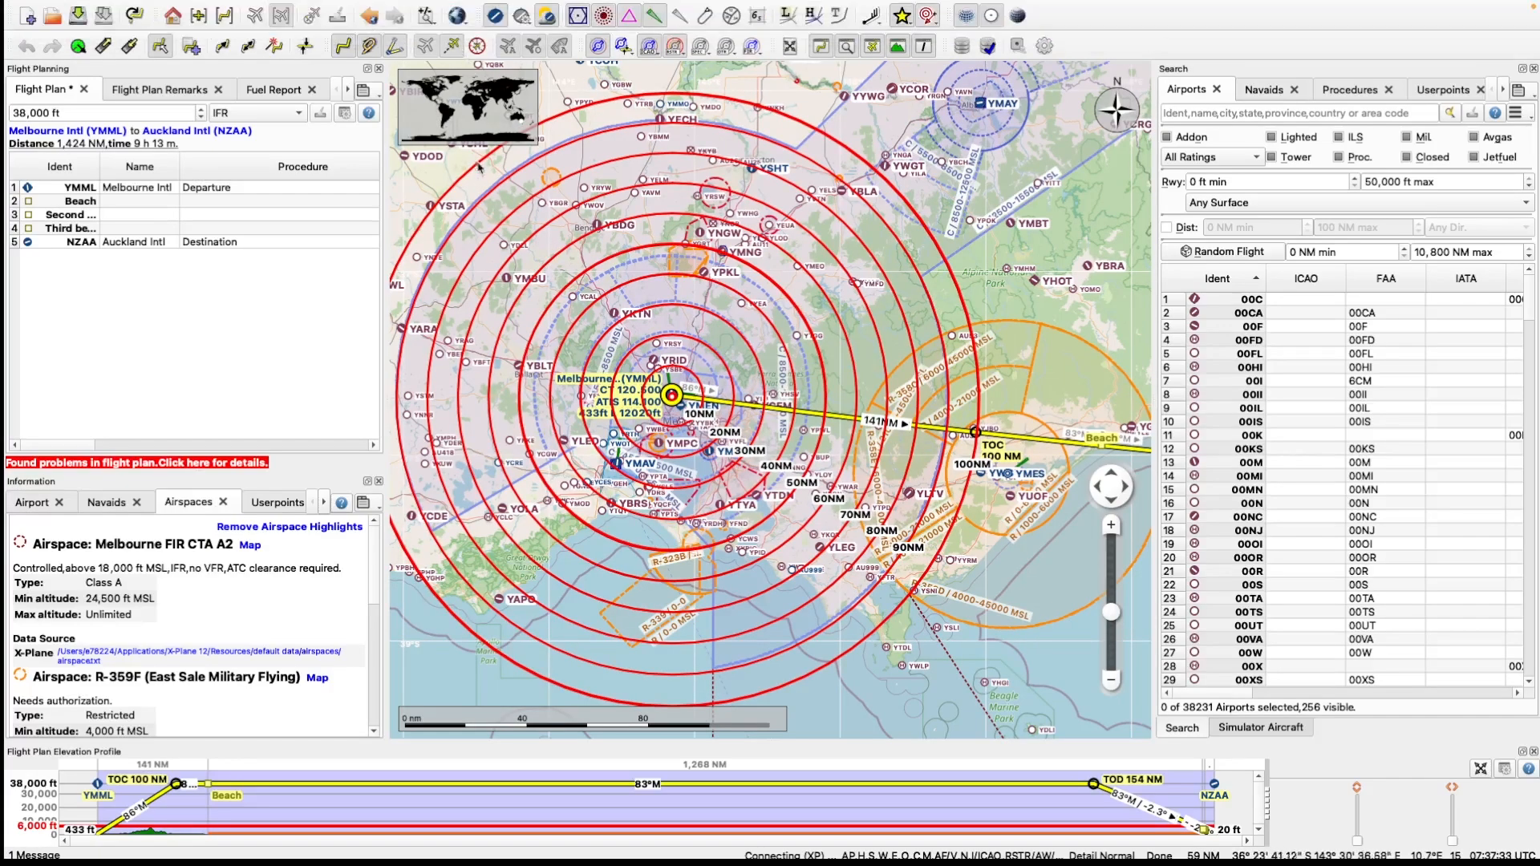
Step: Start a new empty flight plan, discarding the Melbourne–Auckland route without saving
left_click(146, 9)
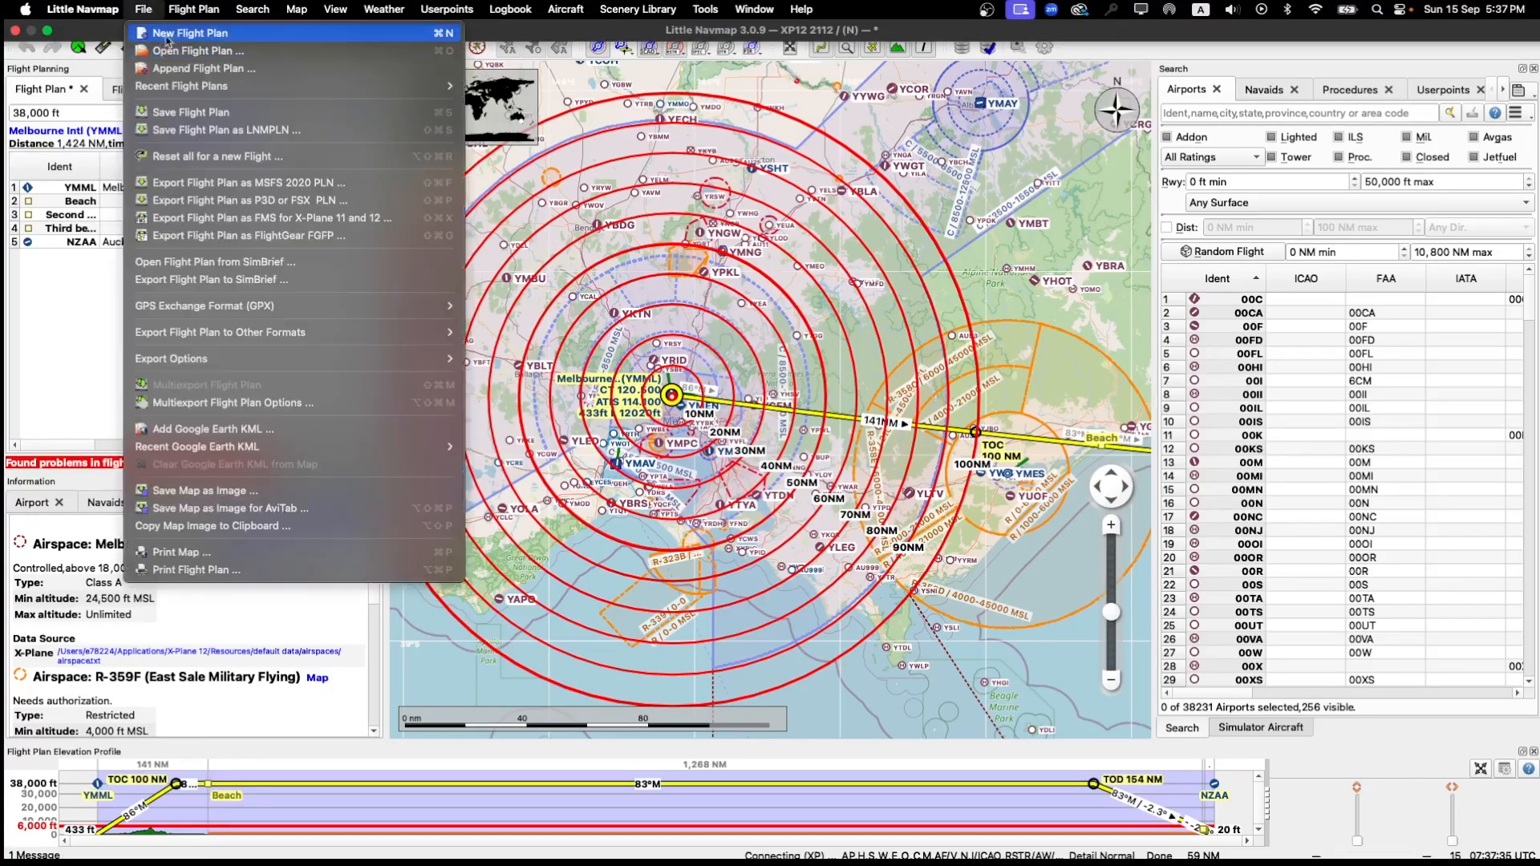
left_click(190, 32)
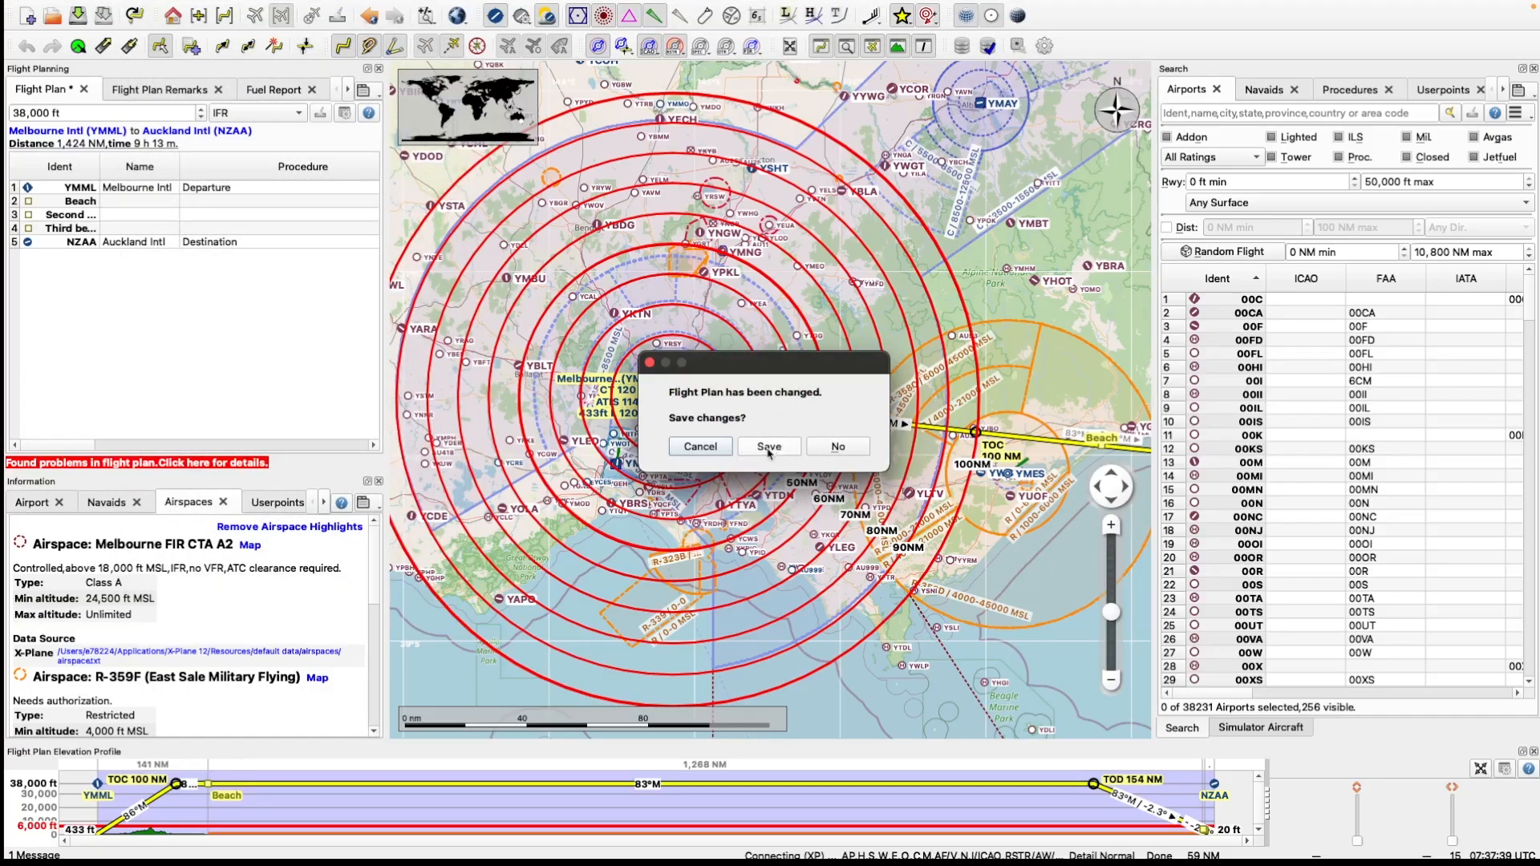
left_click(770, 446)
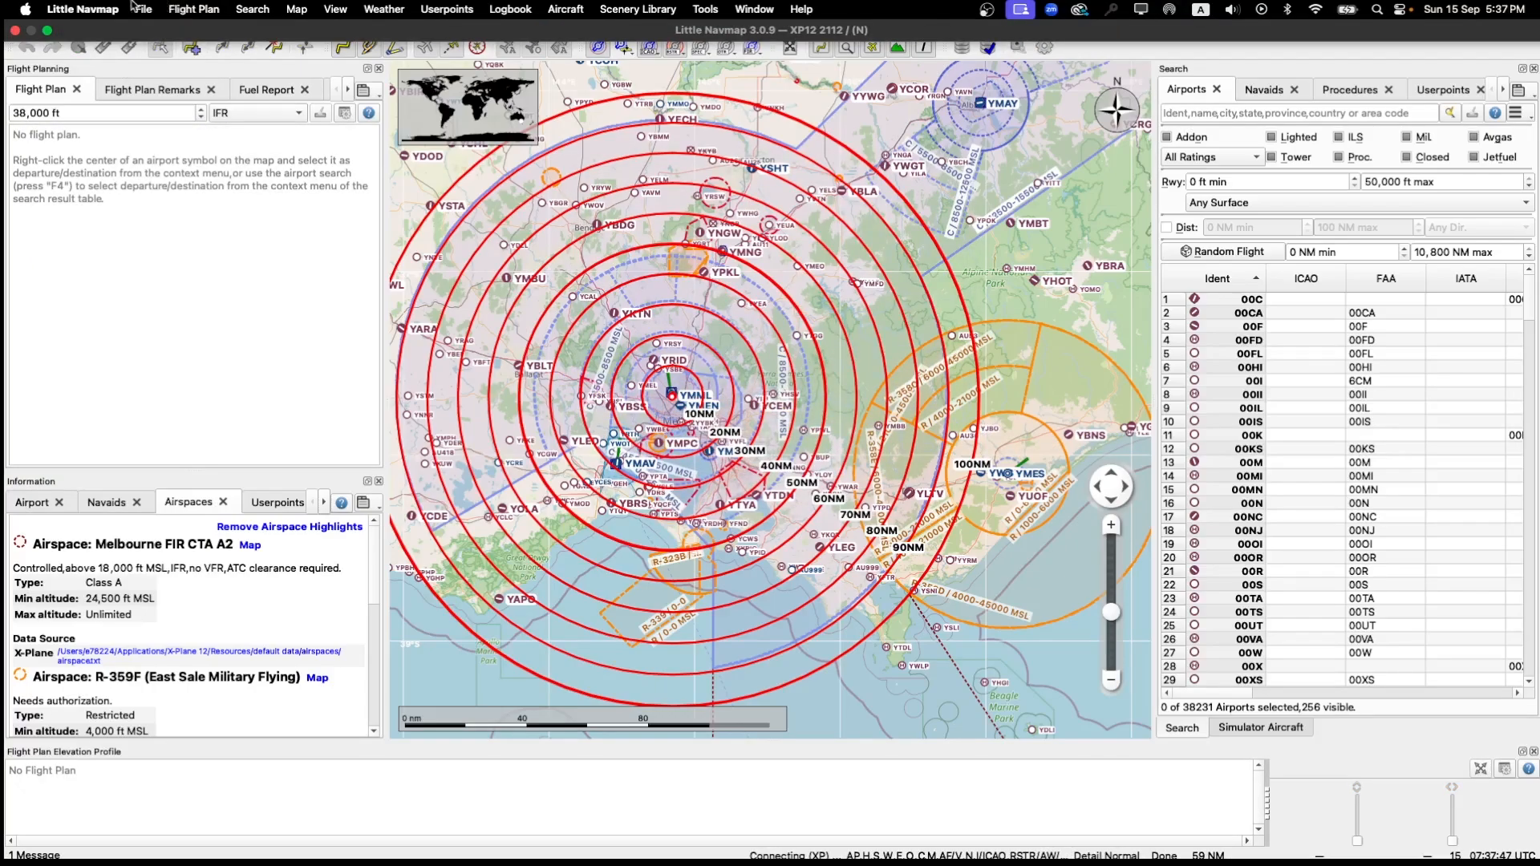
left_click(143, 9)
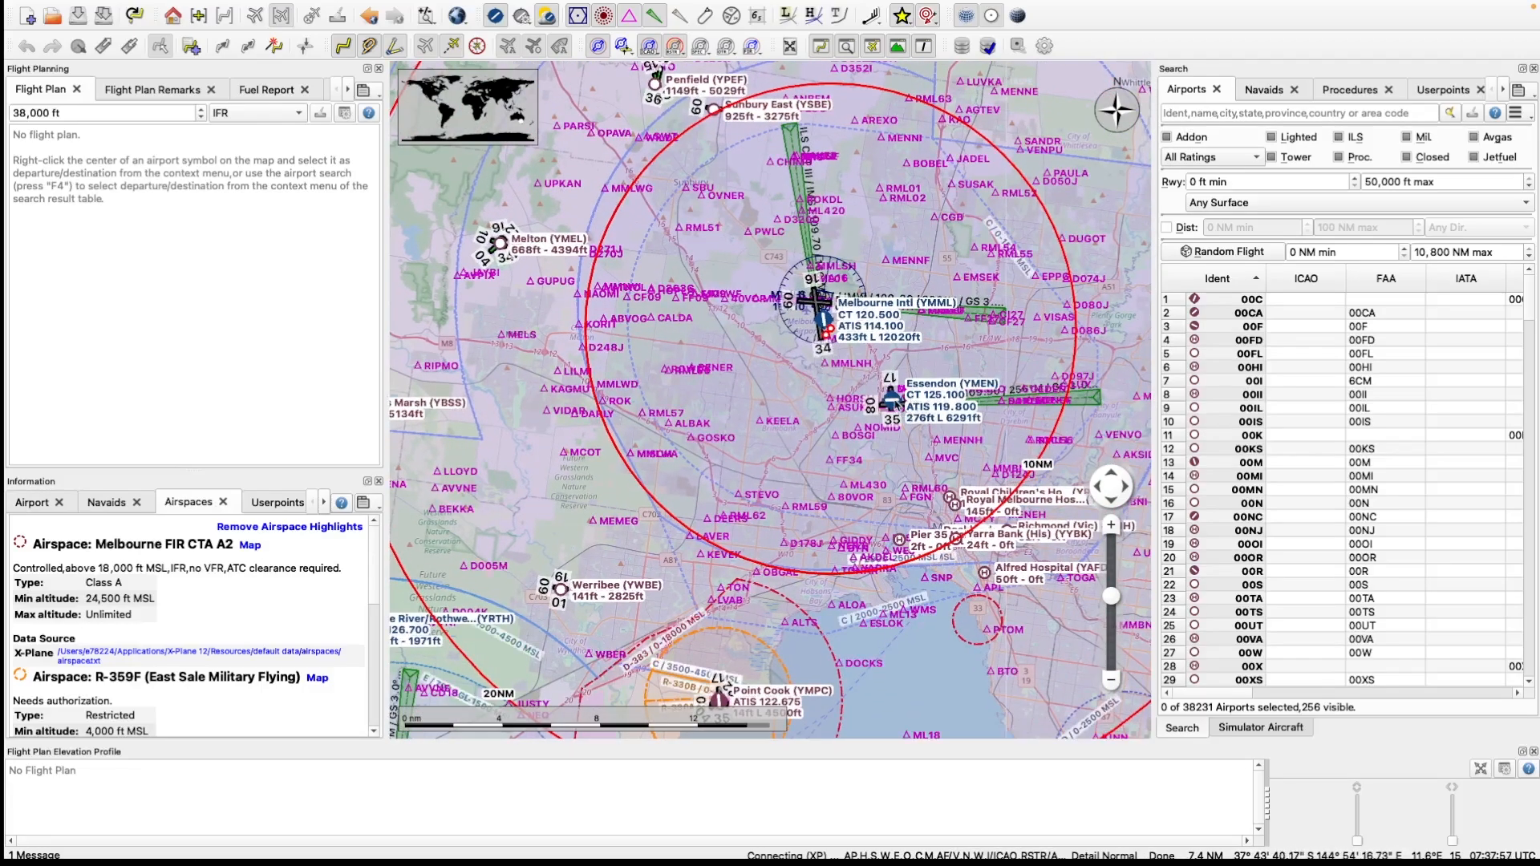
Step: Set Essendon (YMEN) as departure and Avalon (YMAV) as destination for a 28 NM plan
right_click(884, 397)
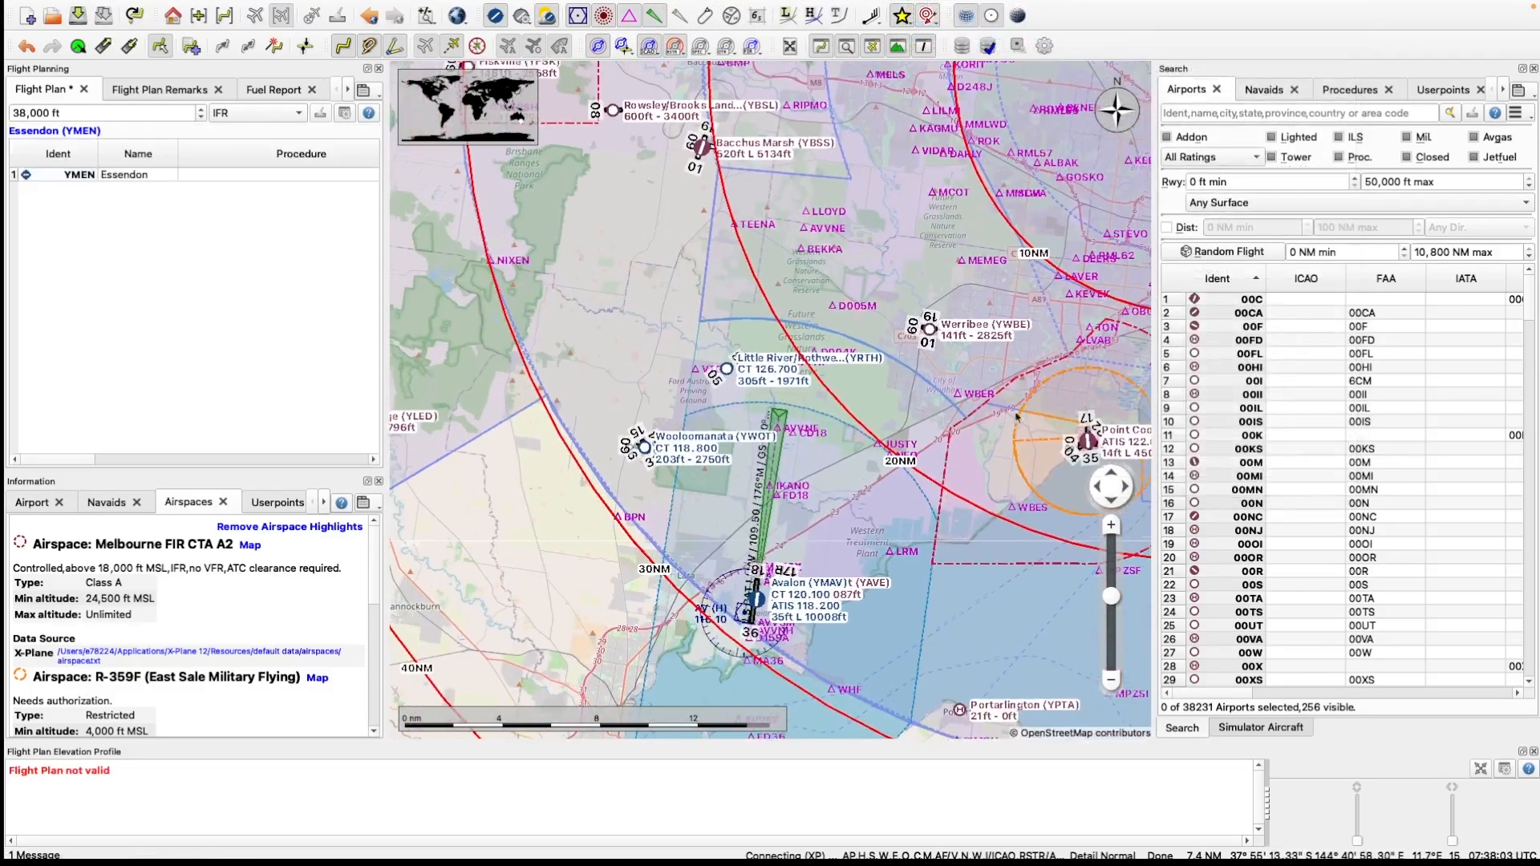
right_click(763, 592)
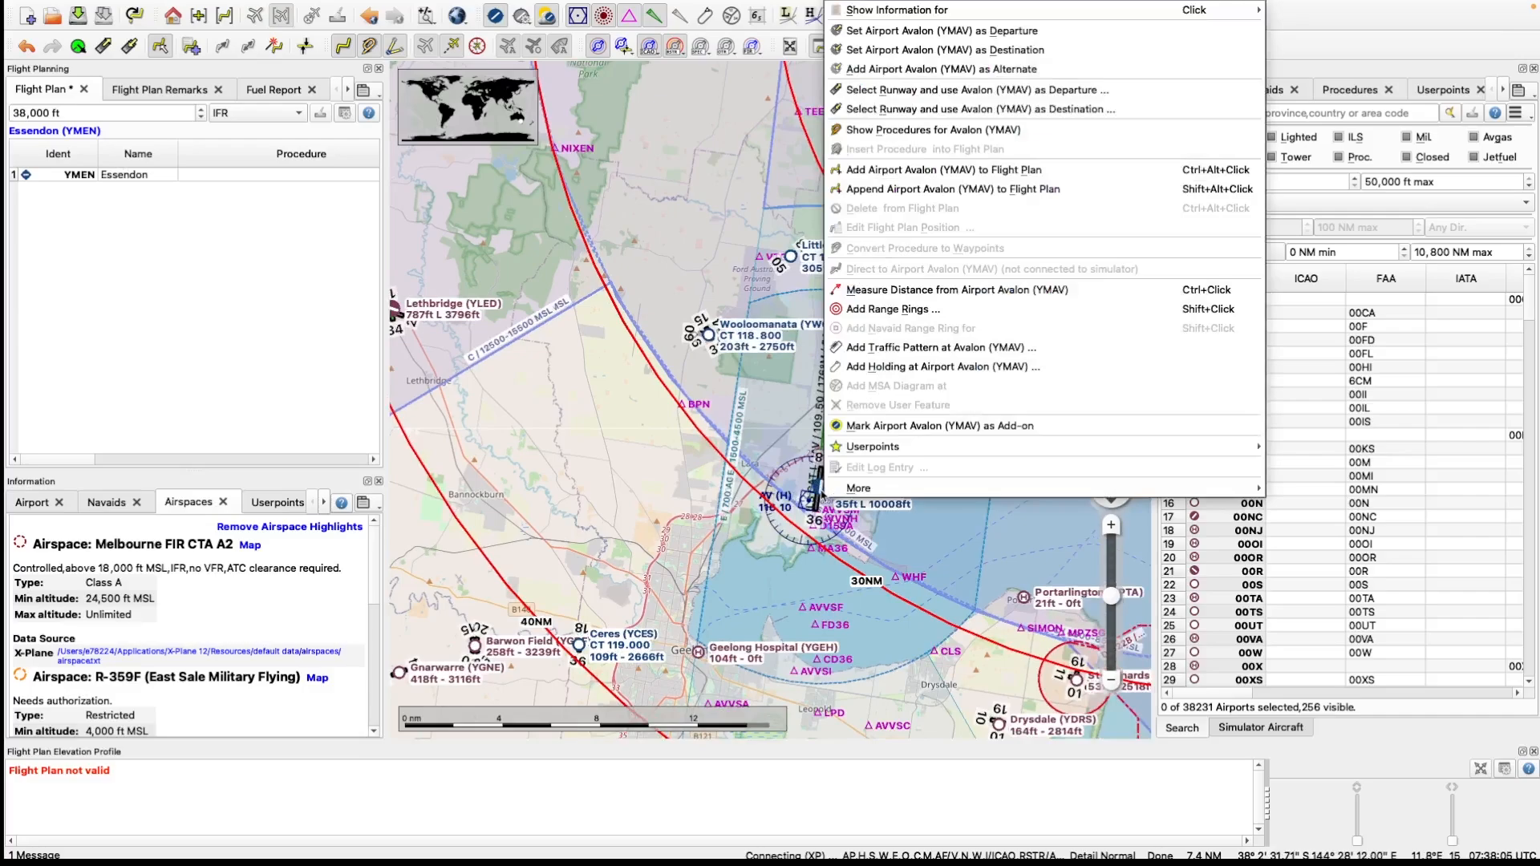
left_click(964, 30)
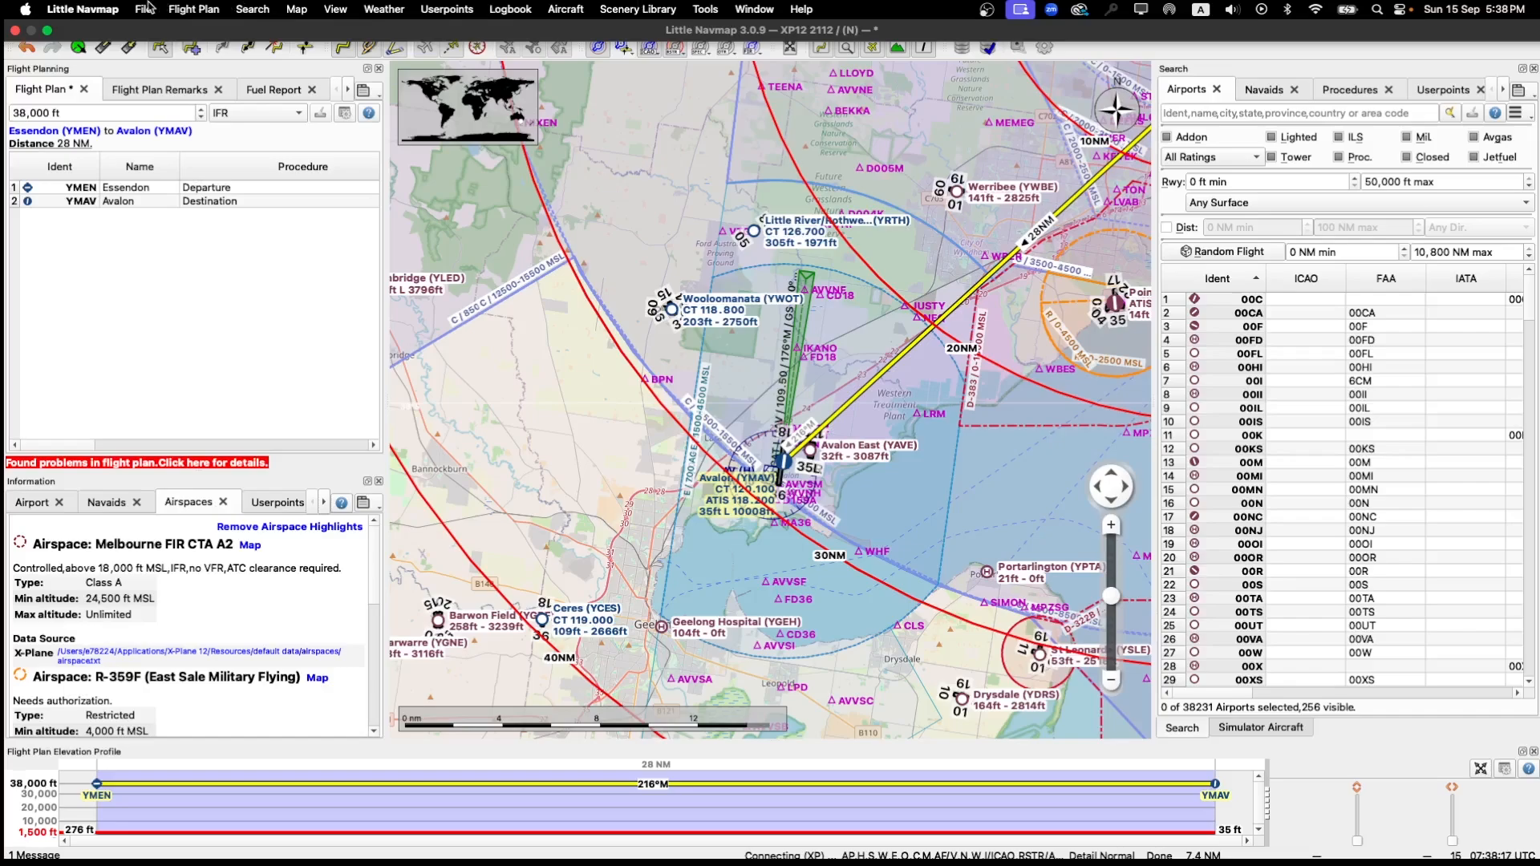
Step: Export the plan as YMEN-YMAV.fms for X-Plane 11/12 into the FMS plans folder
left_click(144, 8)
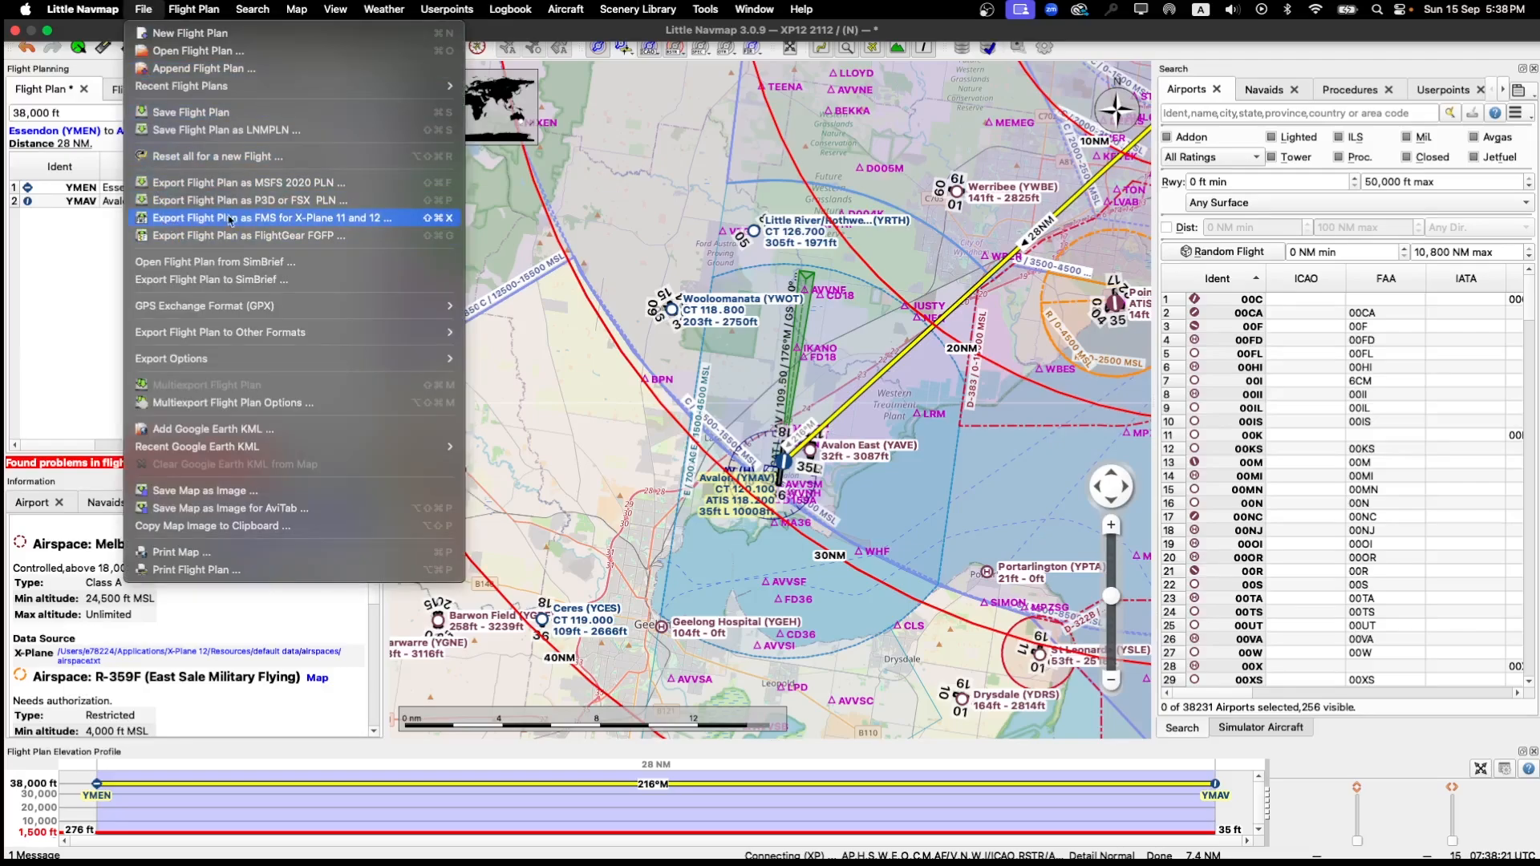
mouse_move(294, 221)
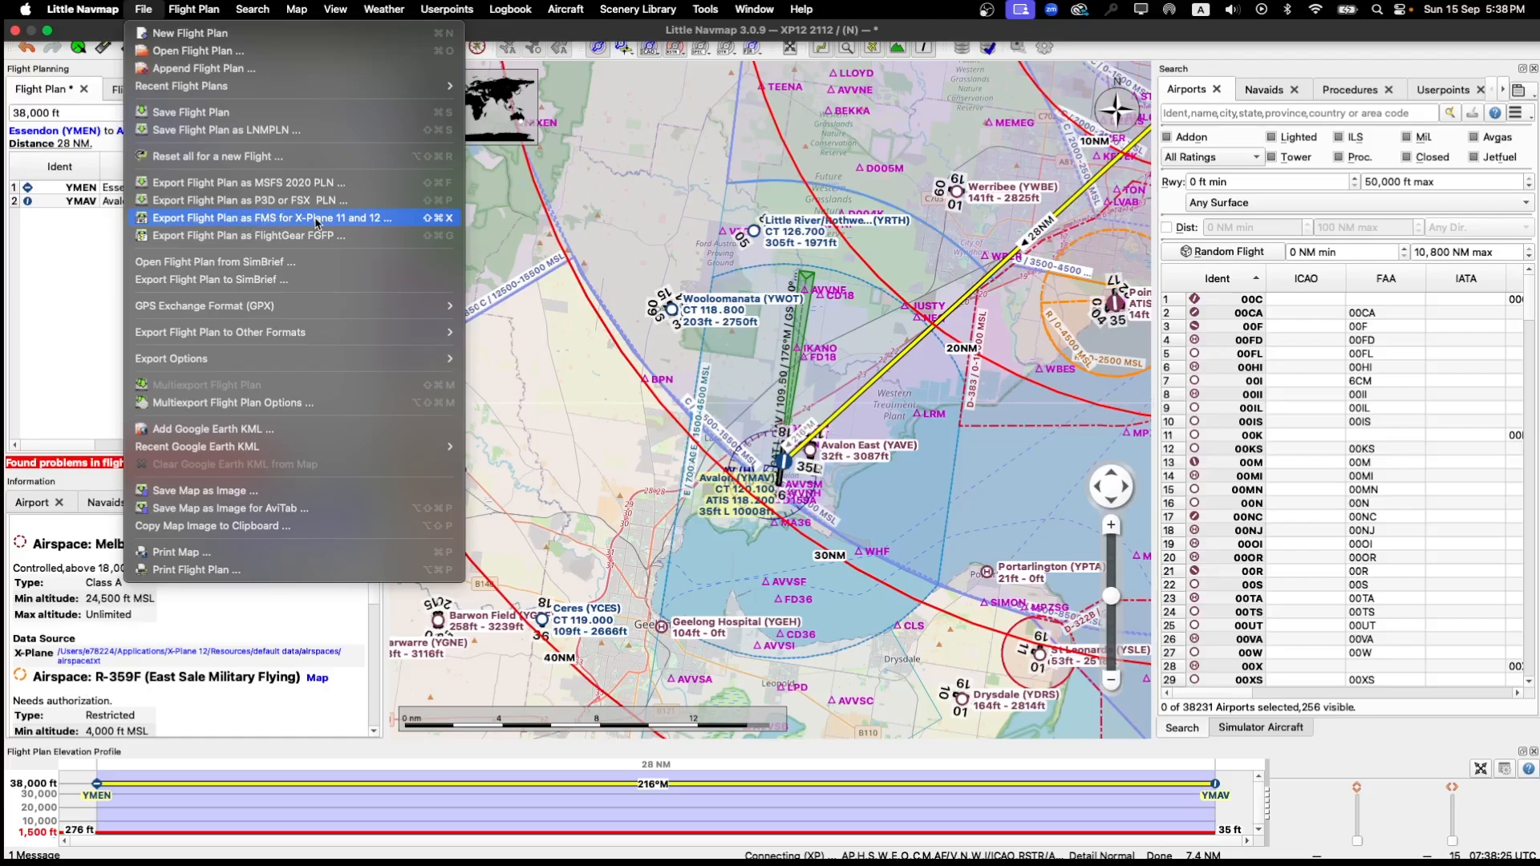
left_click(273, 218)
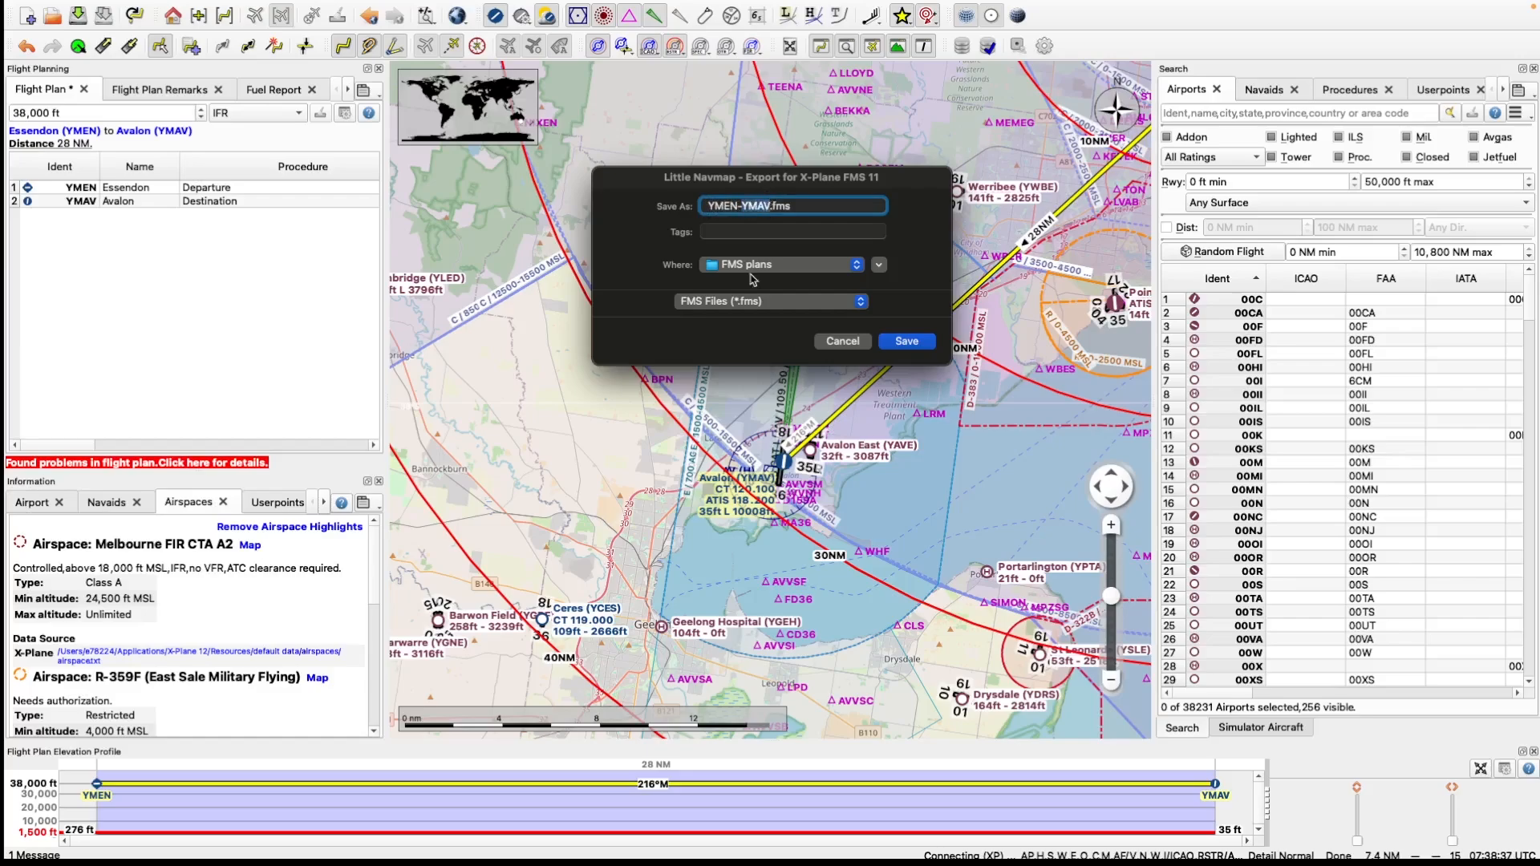
mouse_move(778, 293)
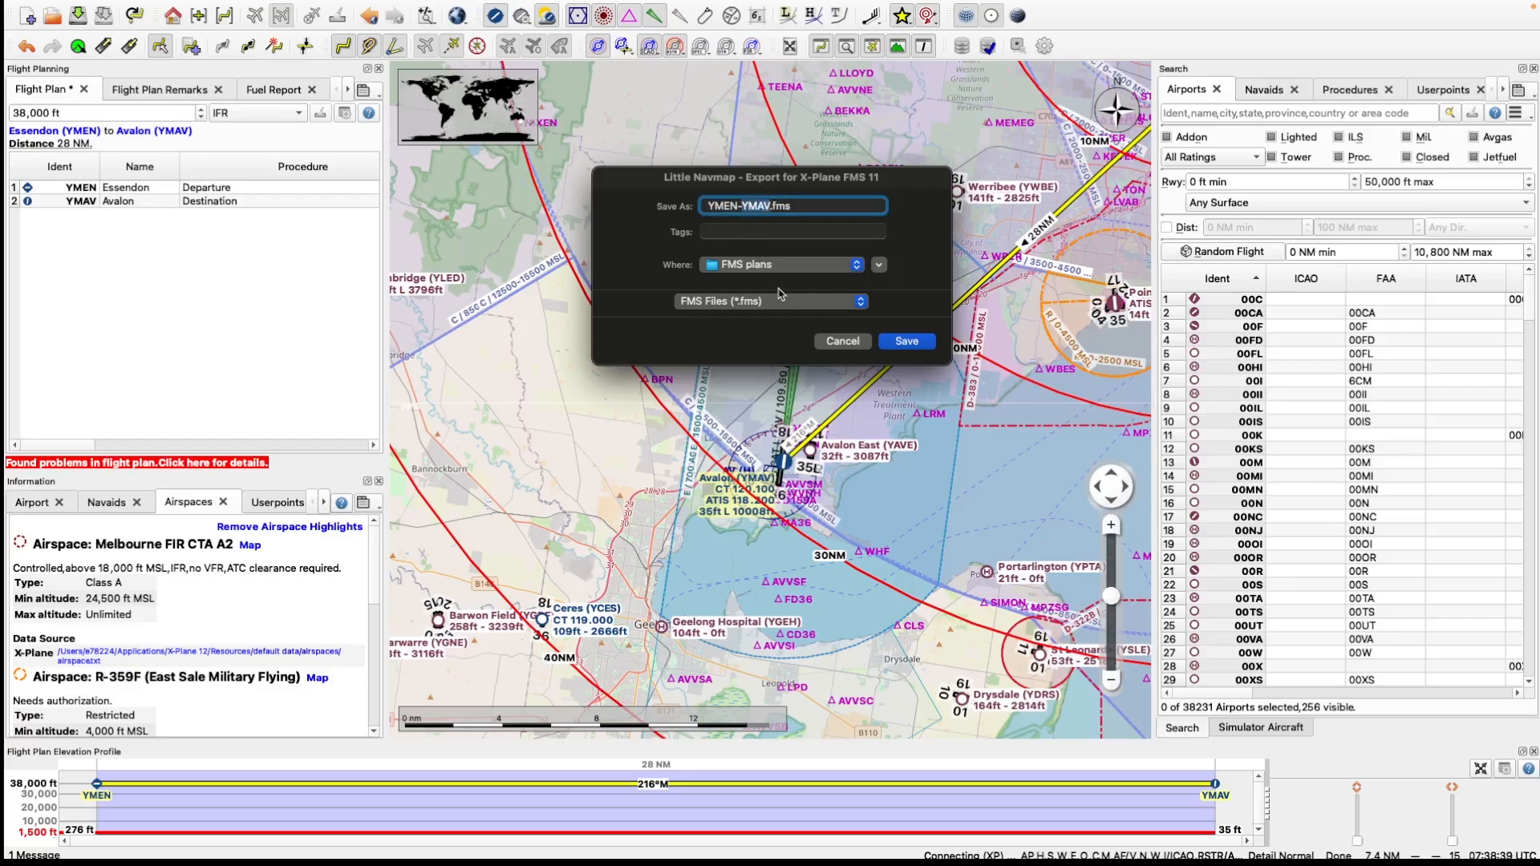
left_click(856, 265)
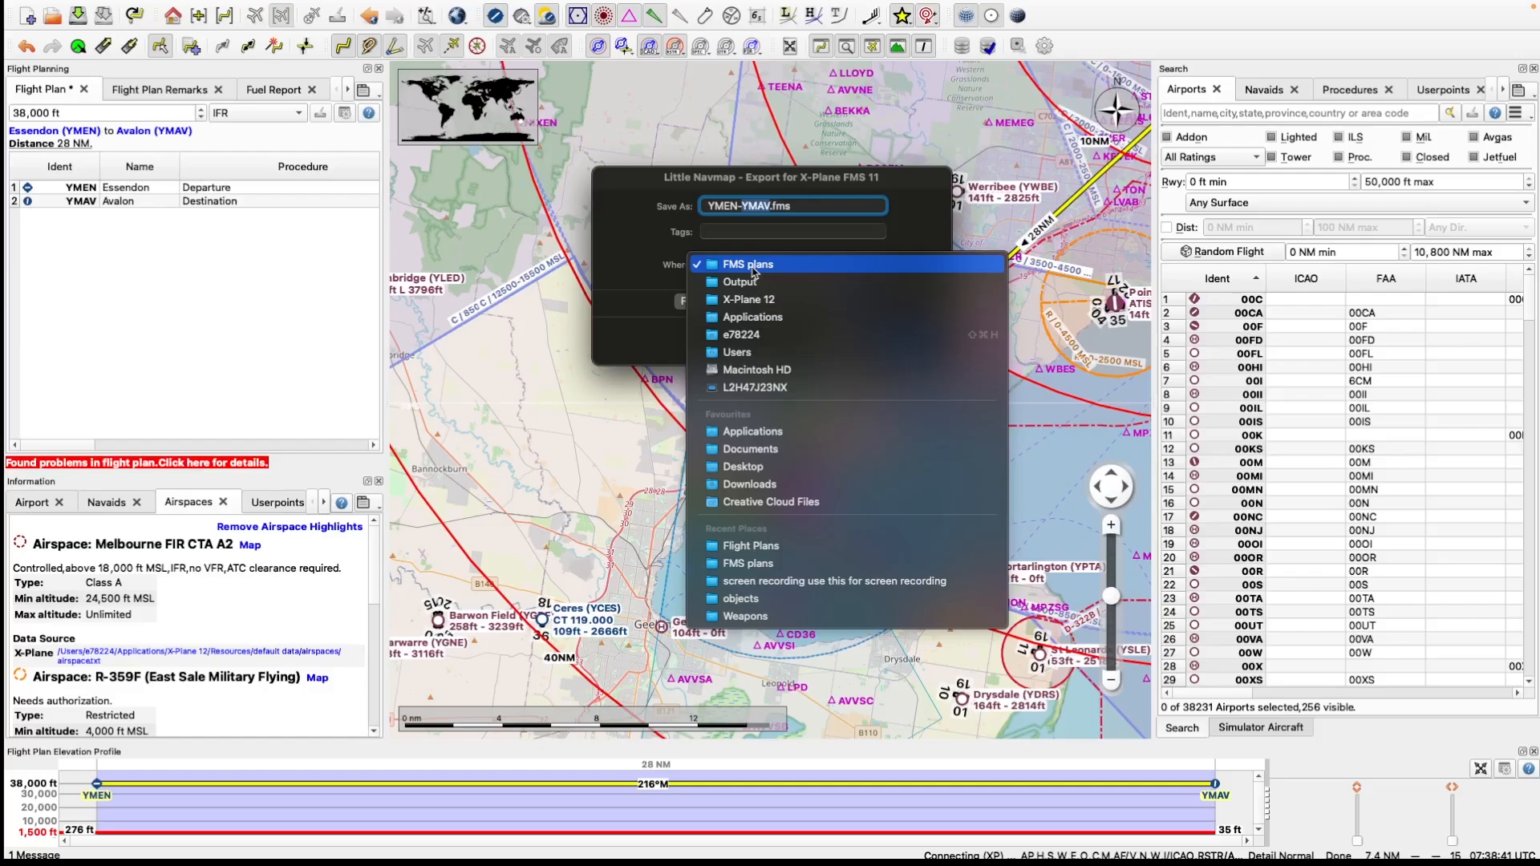
left_click(747, 264)
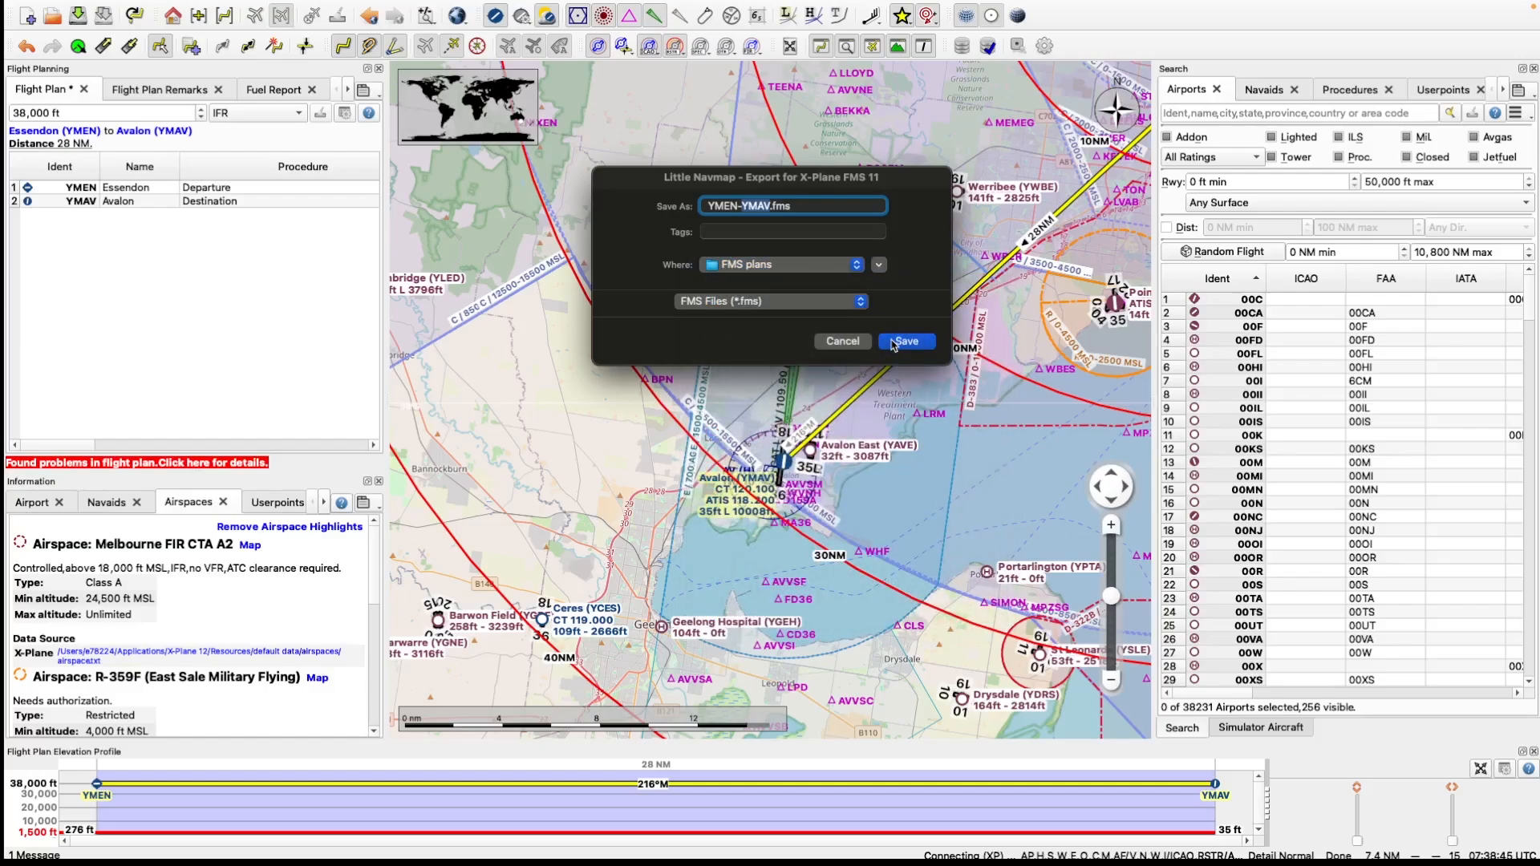
left_click(906, 340)
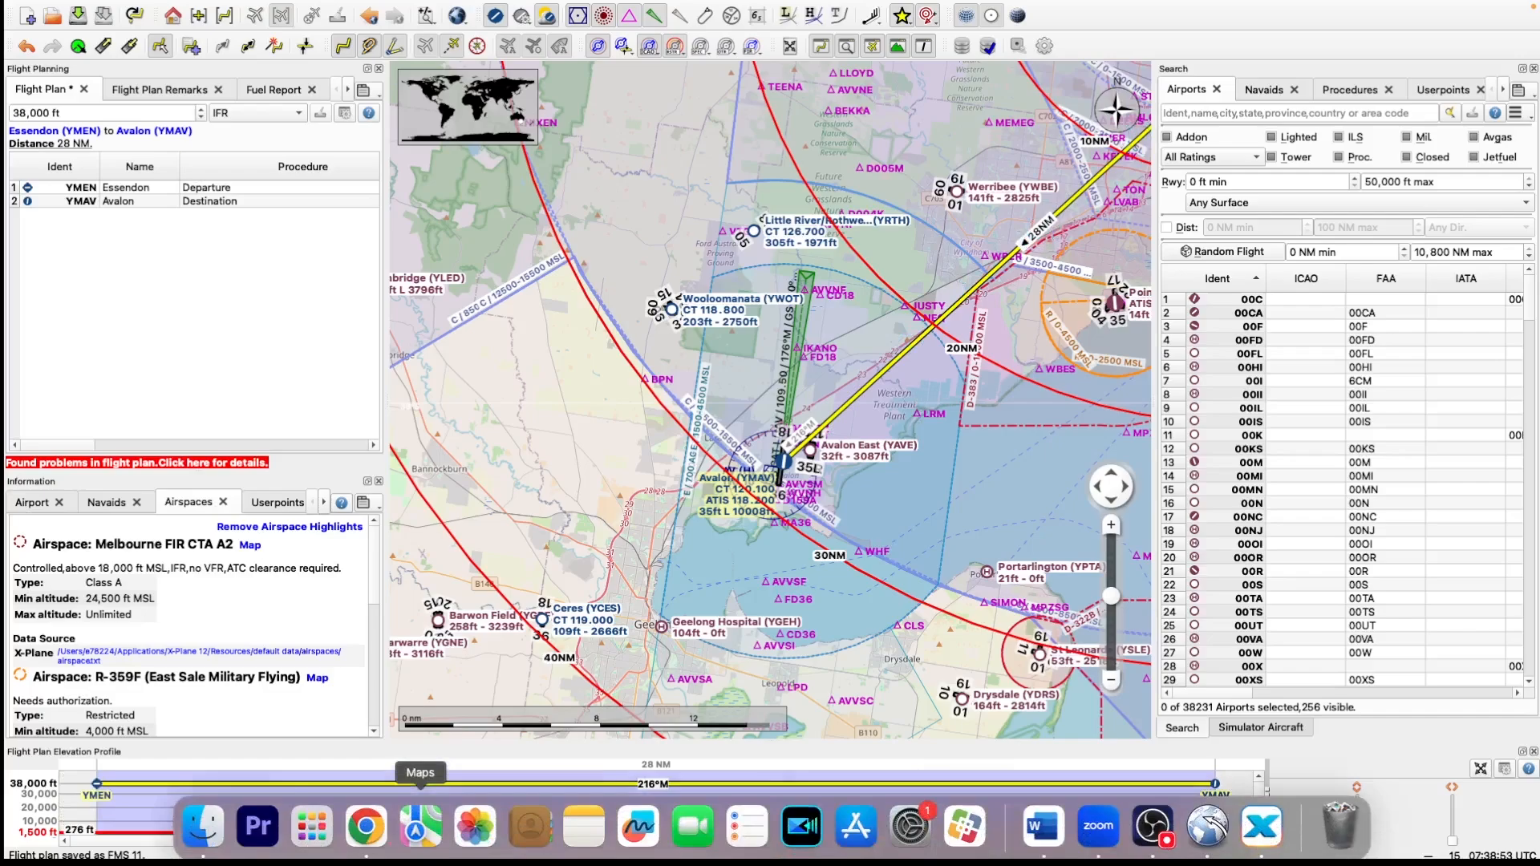
mouse_move(202, 830)
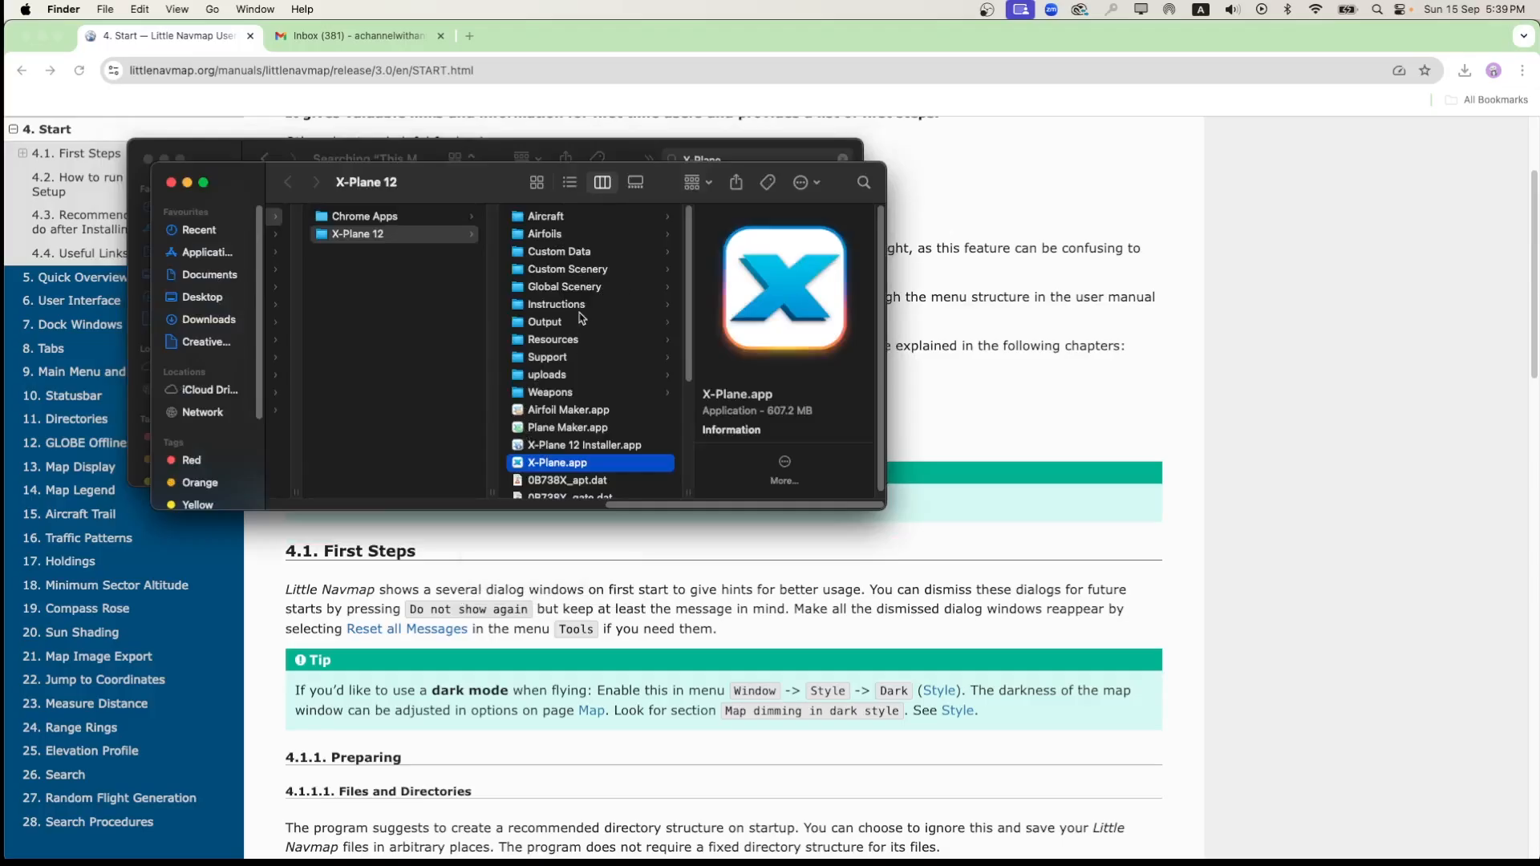
Step: Confirm YMEN-YMAV.fms is in X-Plane 12 Output > FMS plans, dismiss the warning, close Finder
left_click(545, 322)
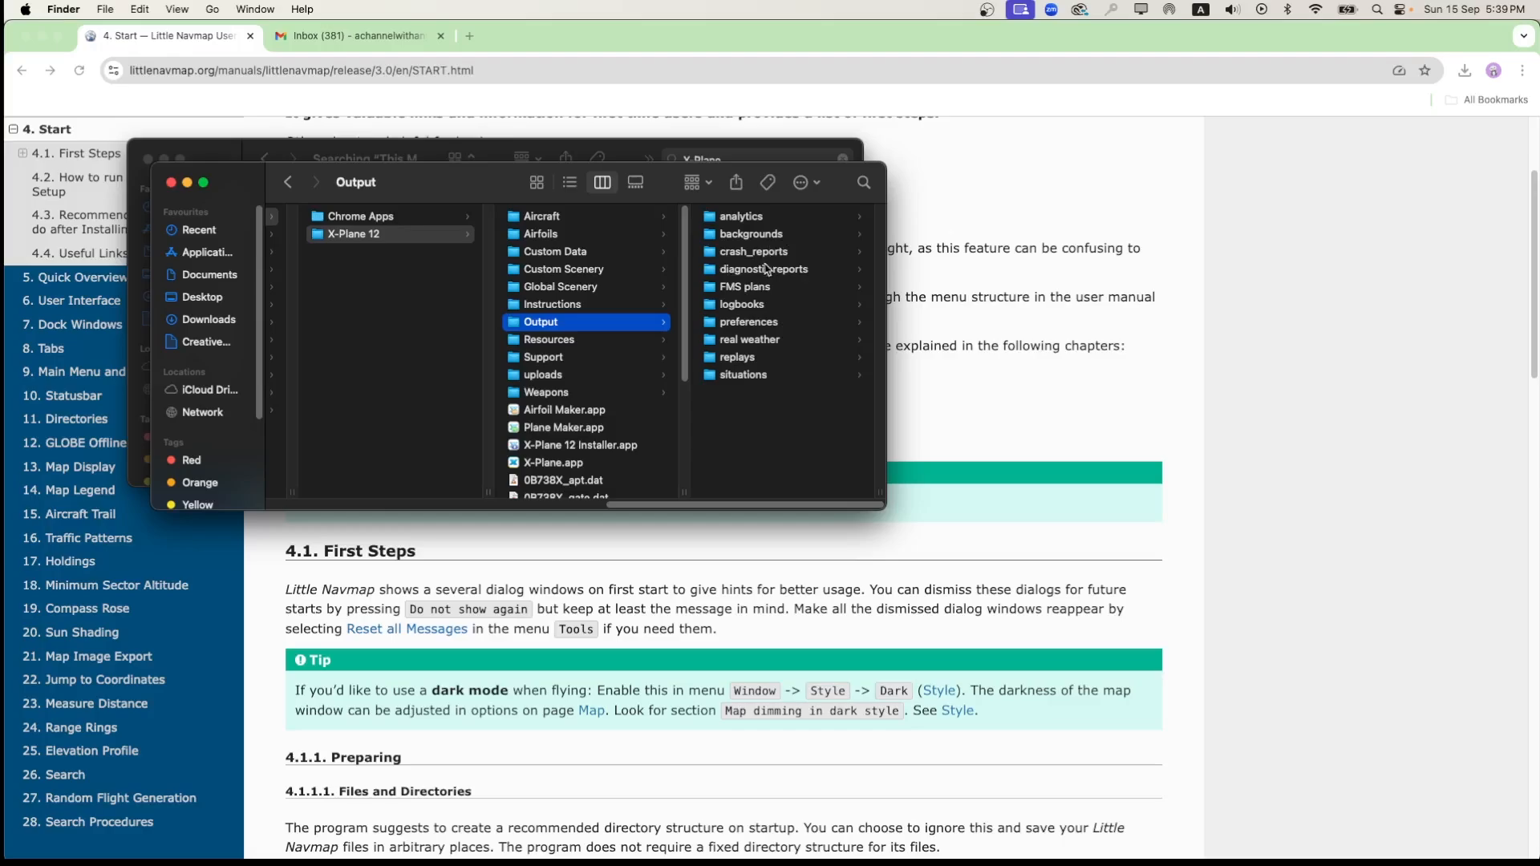
left_click(743, 286)
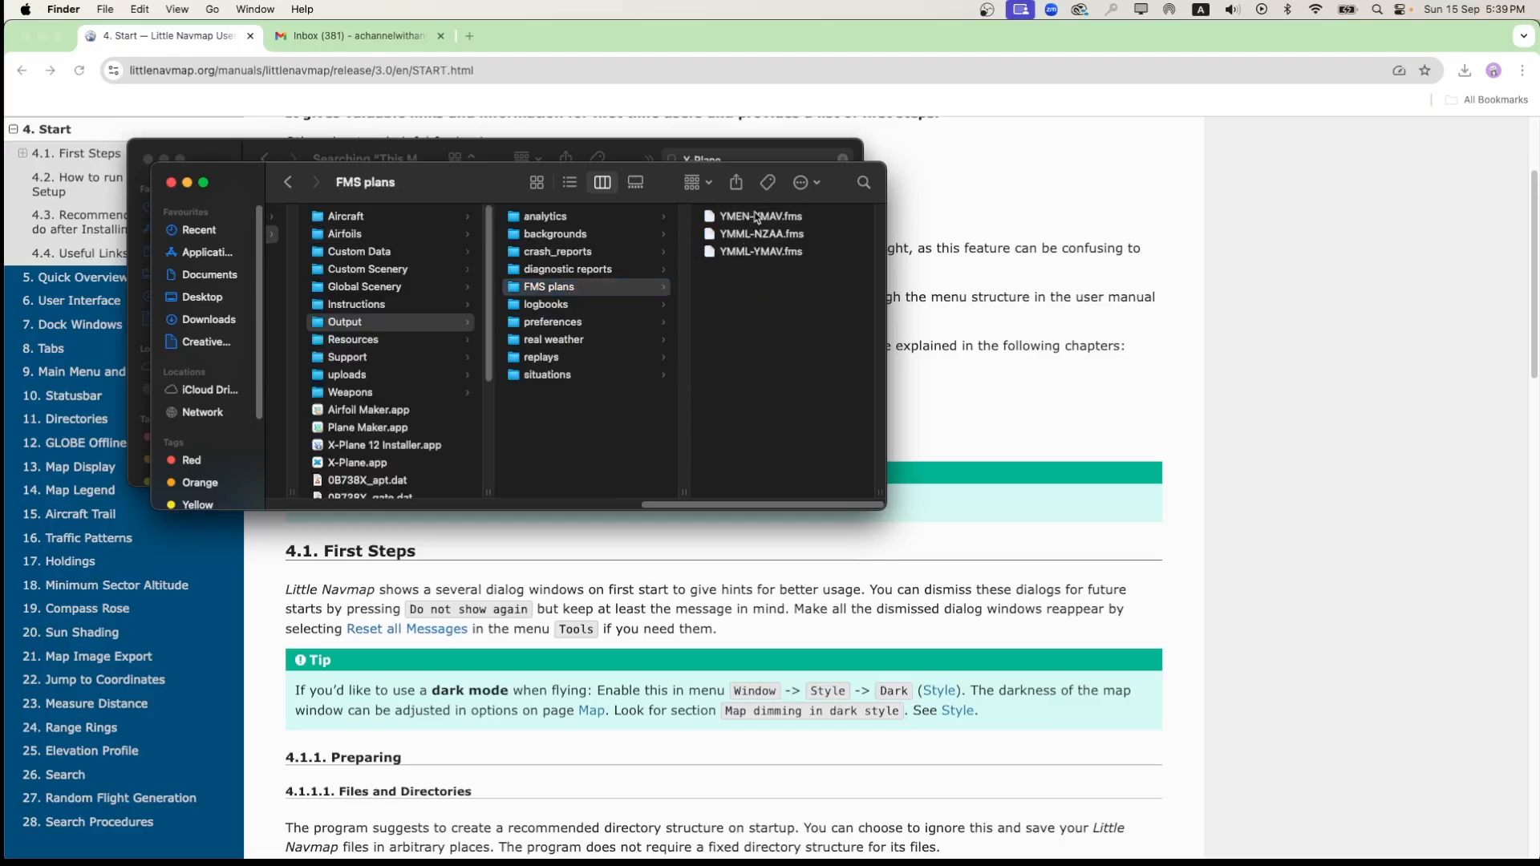
left_click(569, 251)
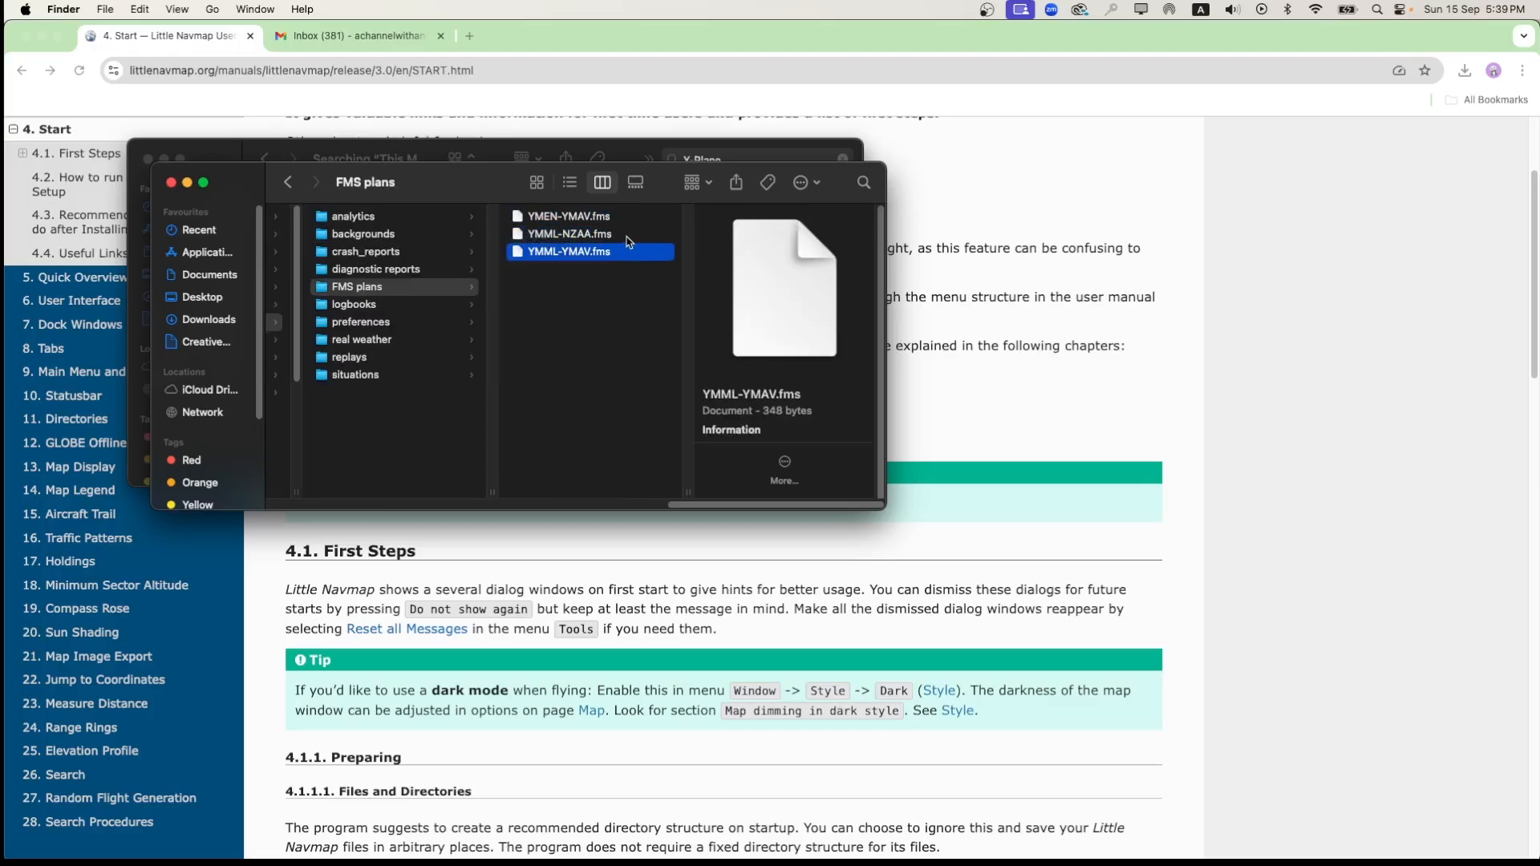
mouse_move(538, 263)
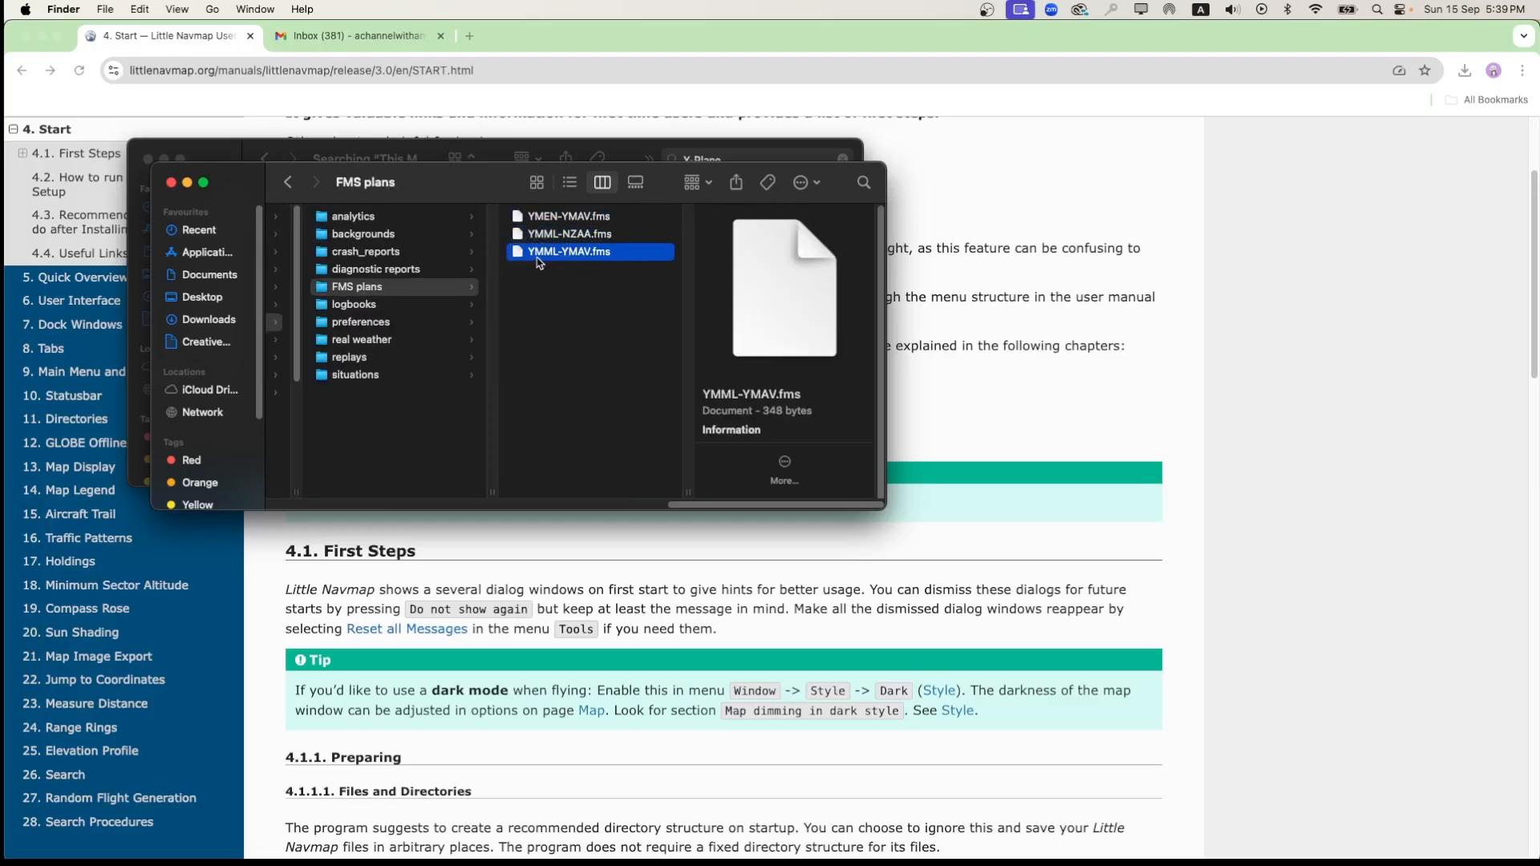
double_click(568, 216)
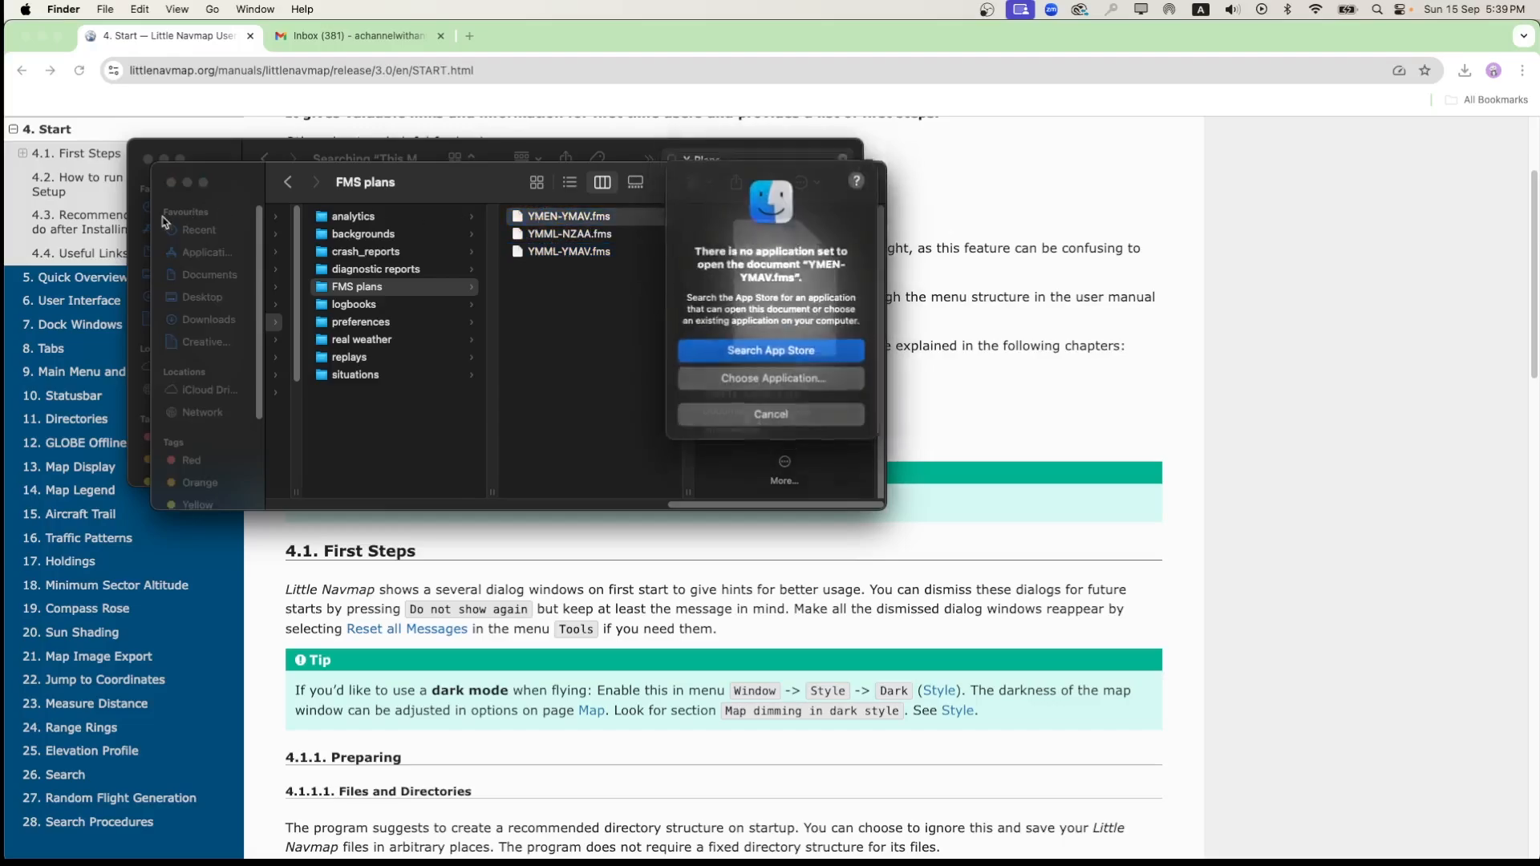
left_click(770, 414)
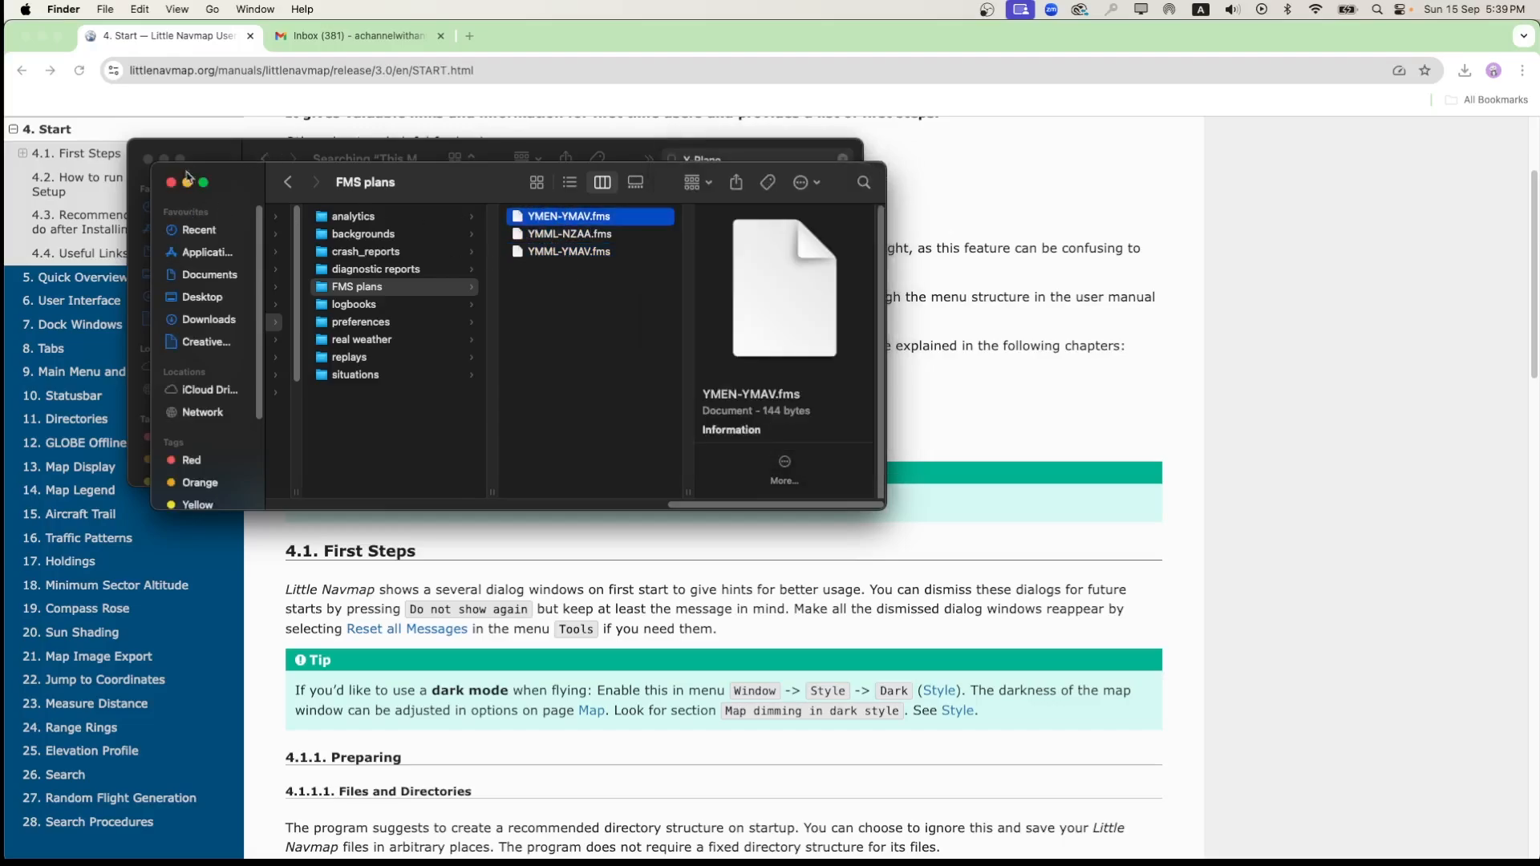
left_click(170, 183)
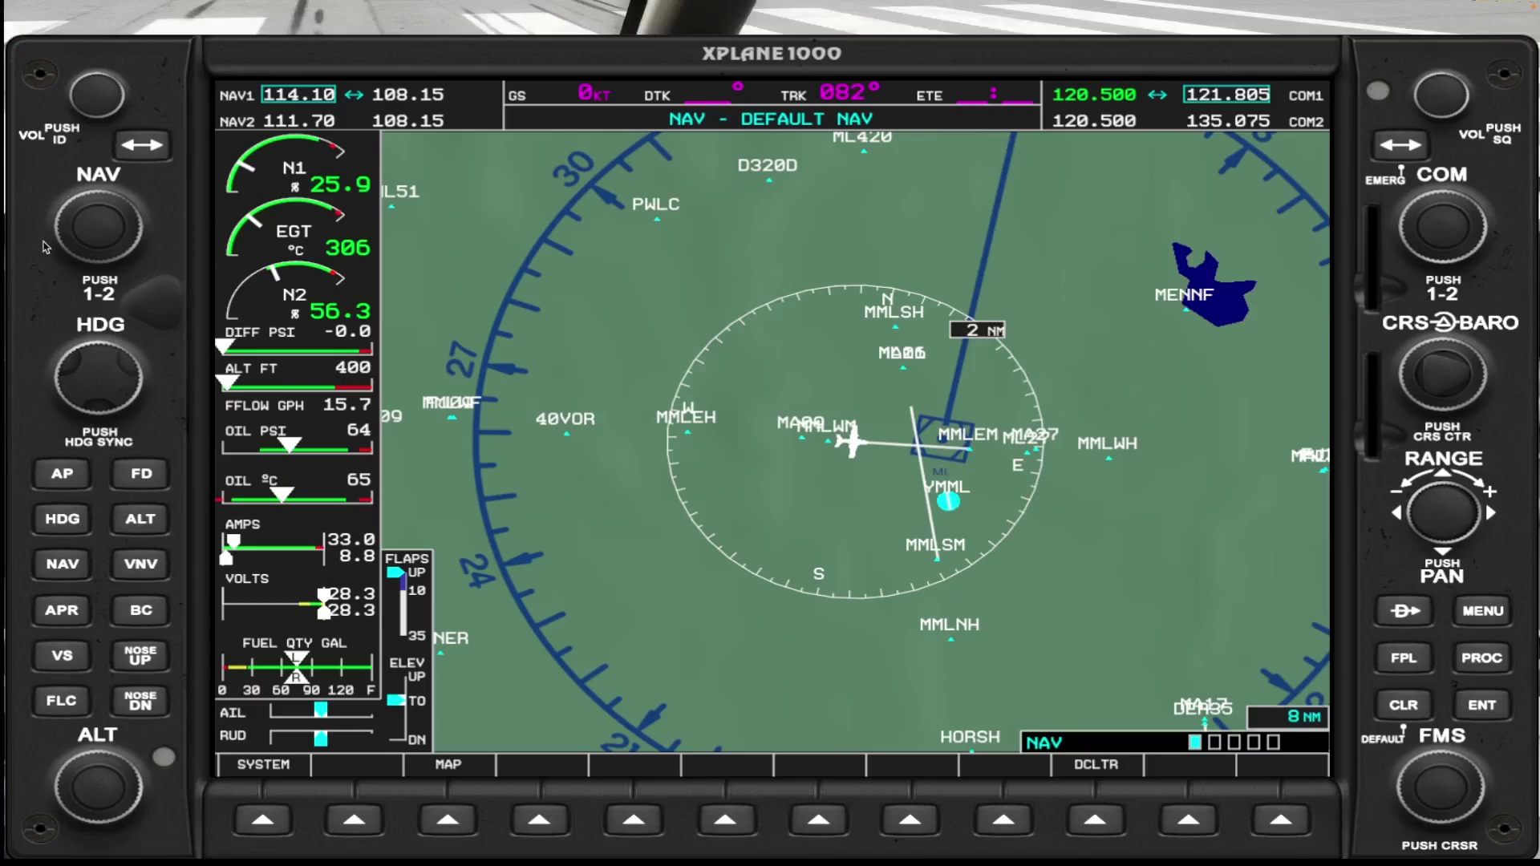
mouse_move(1509, 358)
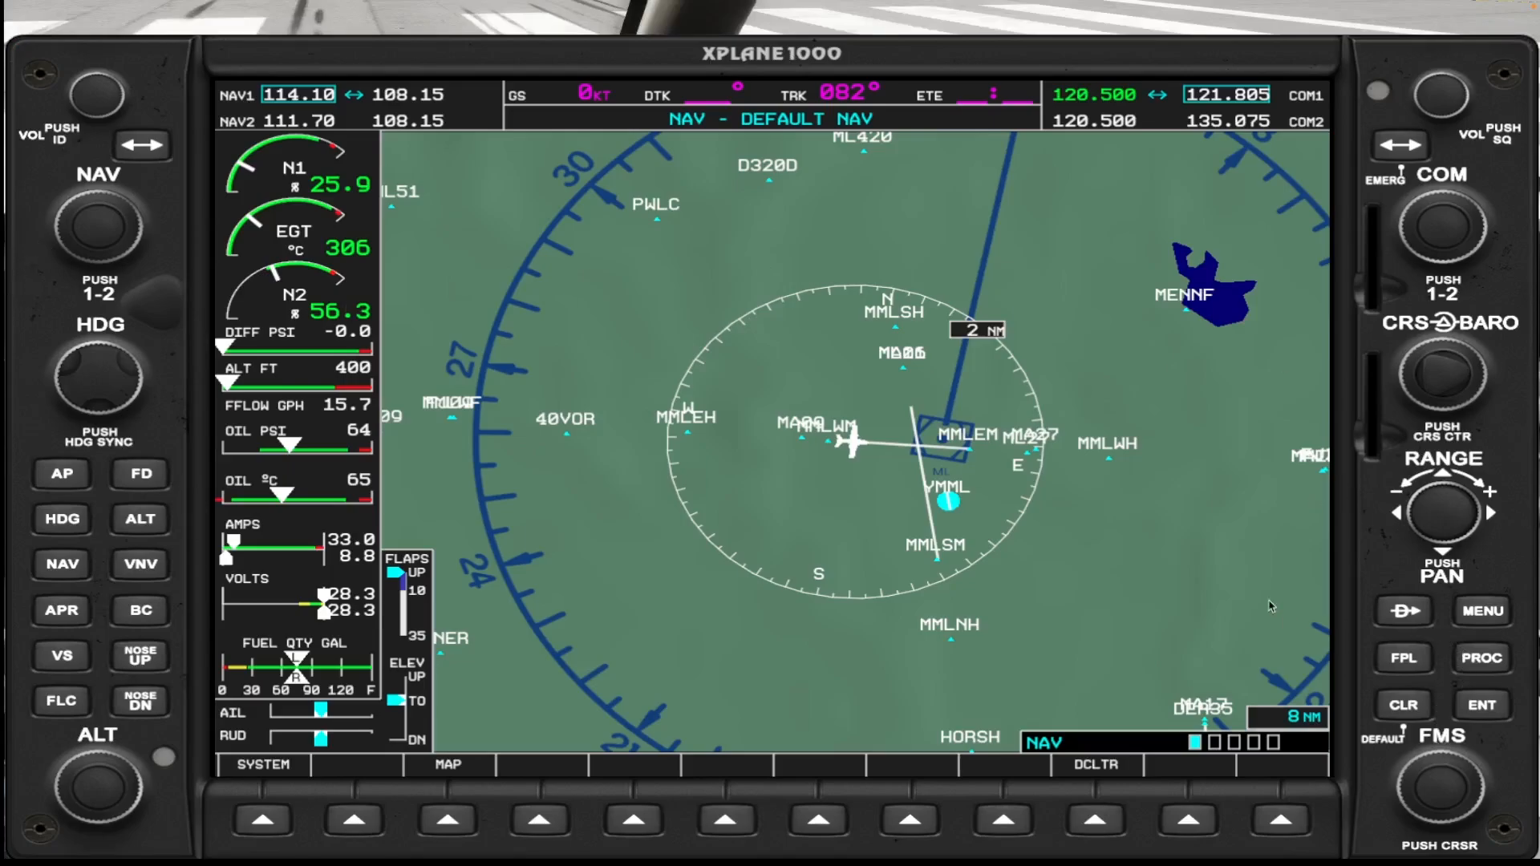
mouse_move(1149, 432)
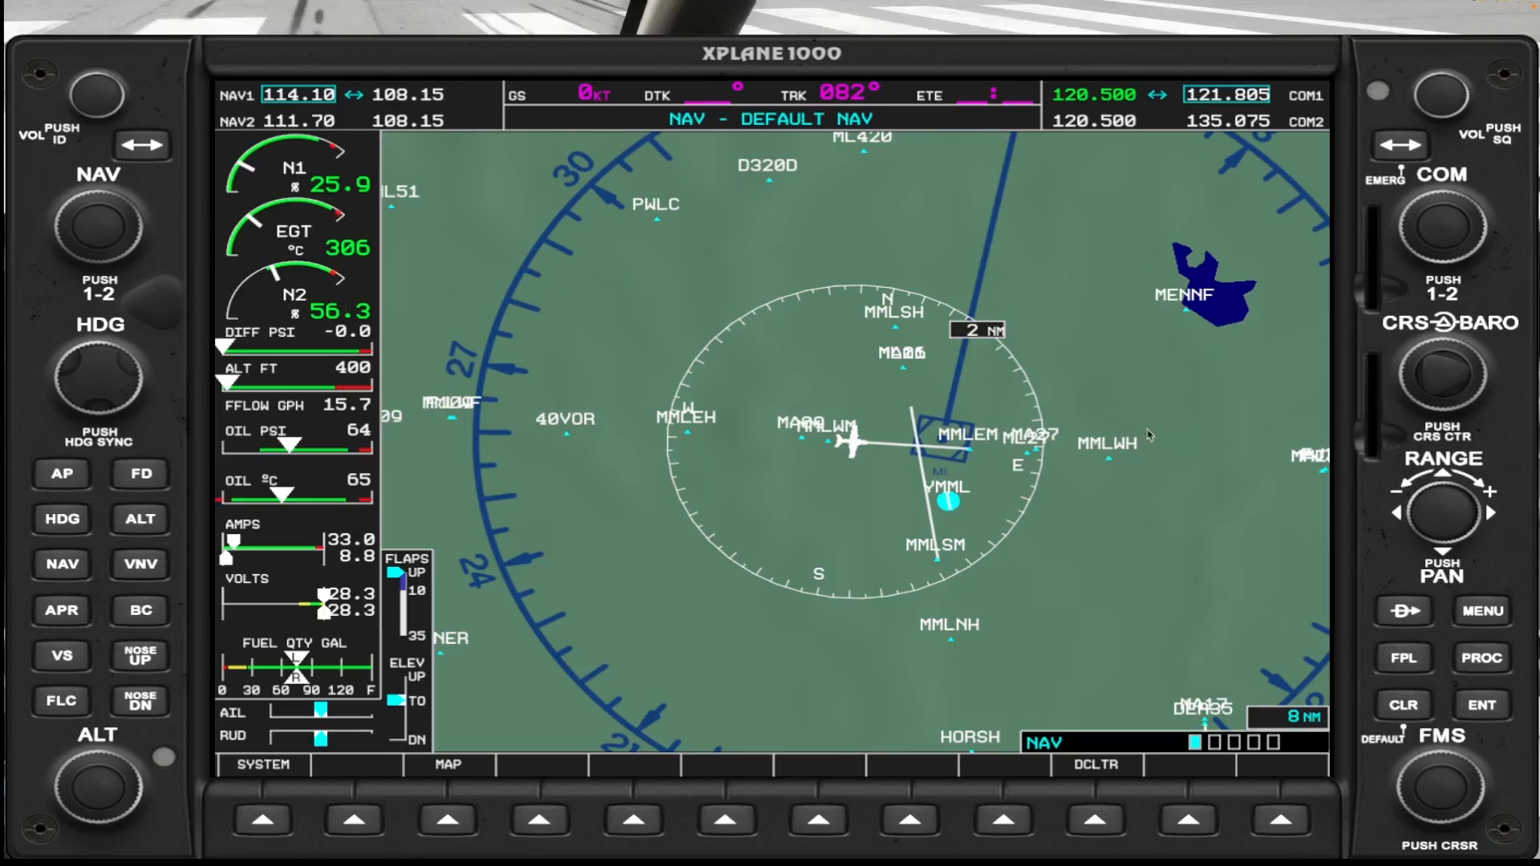
mouse_move(1402, 667)
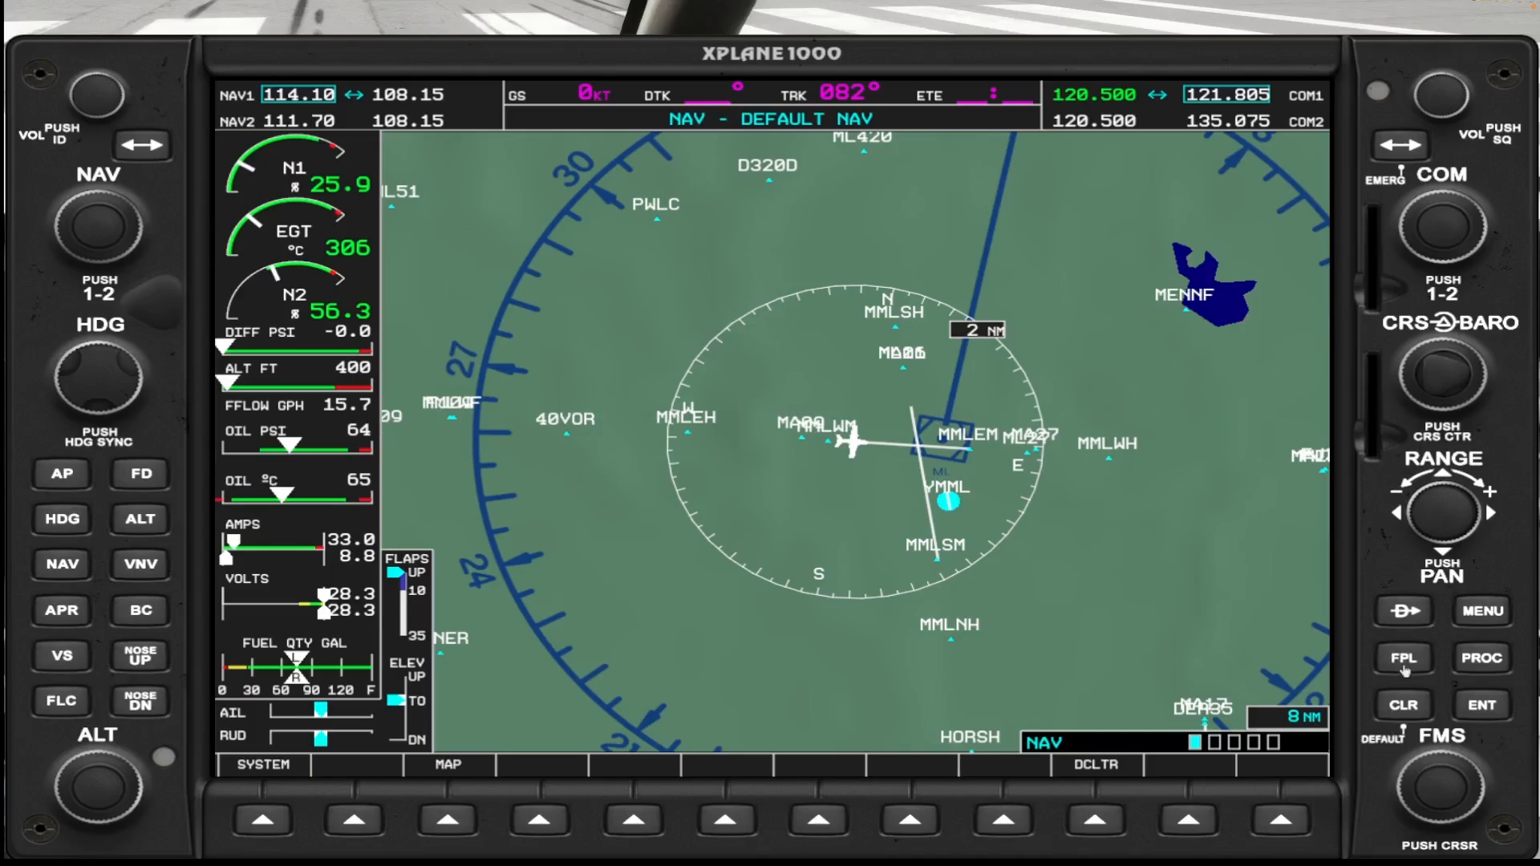
mouse_move(1416, 660)
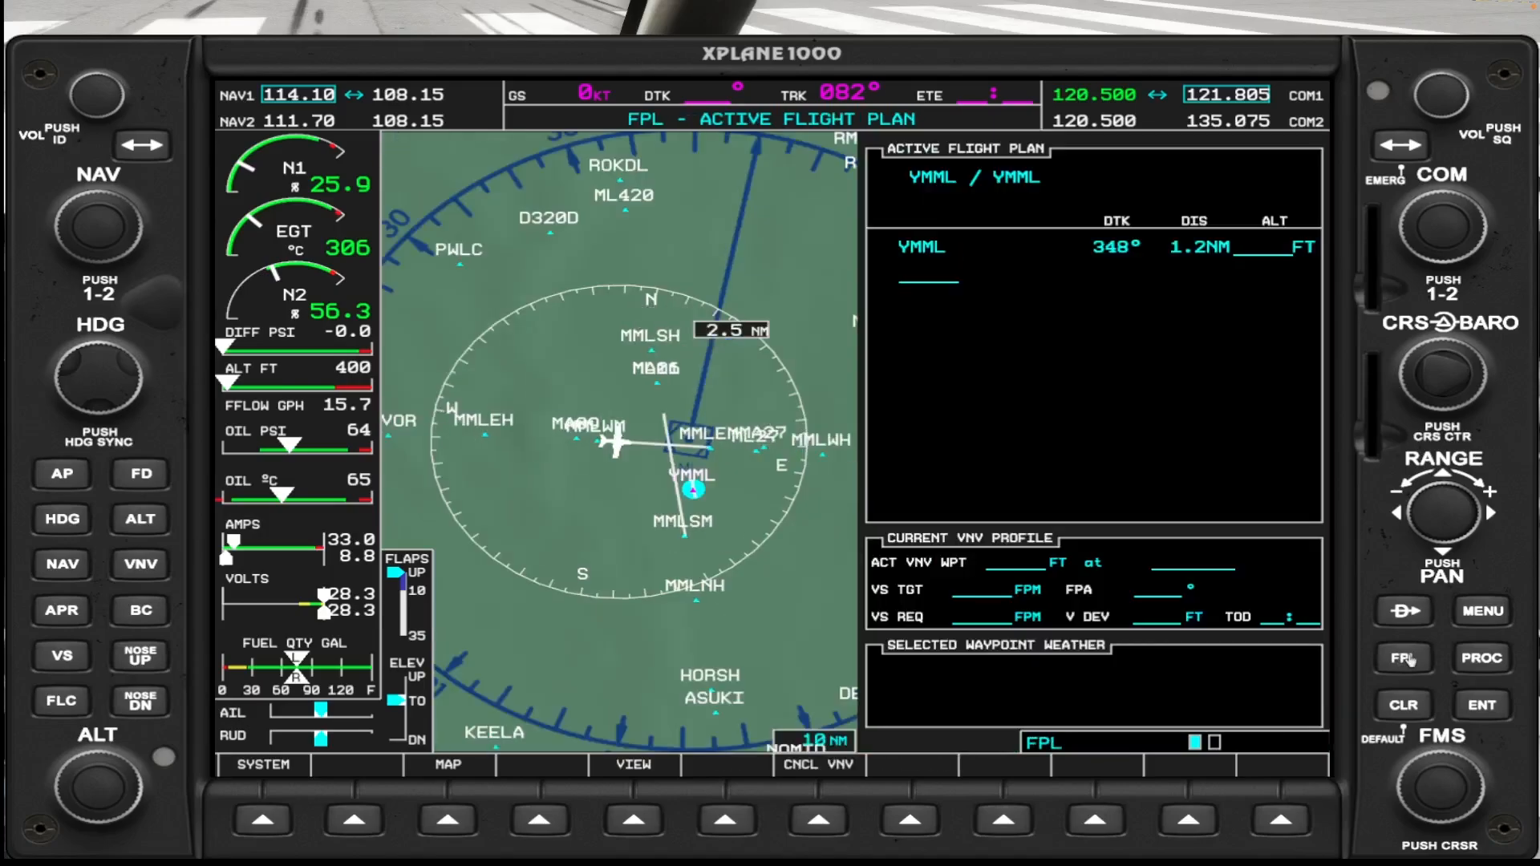
mouse_move(1243, 153)
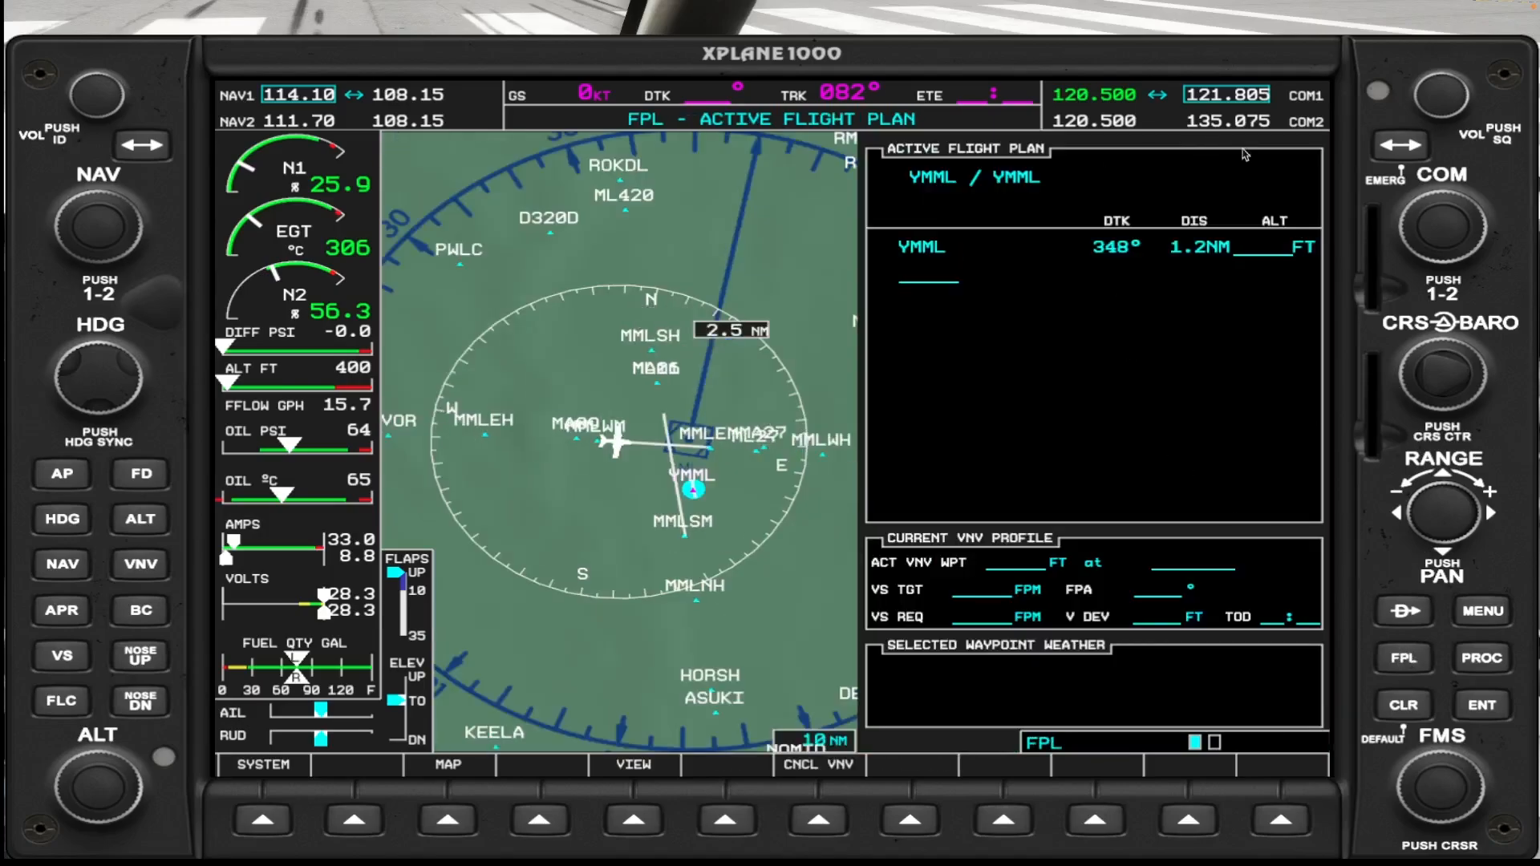
mouse_move(1171, 555)
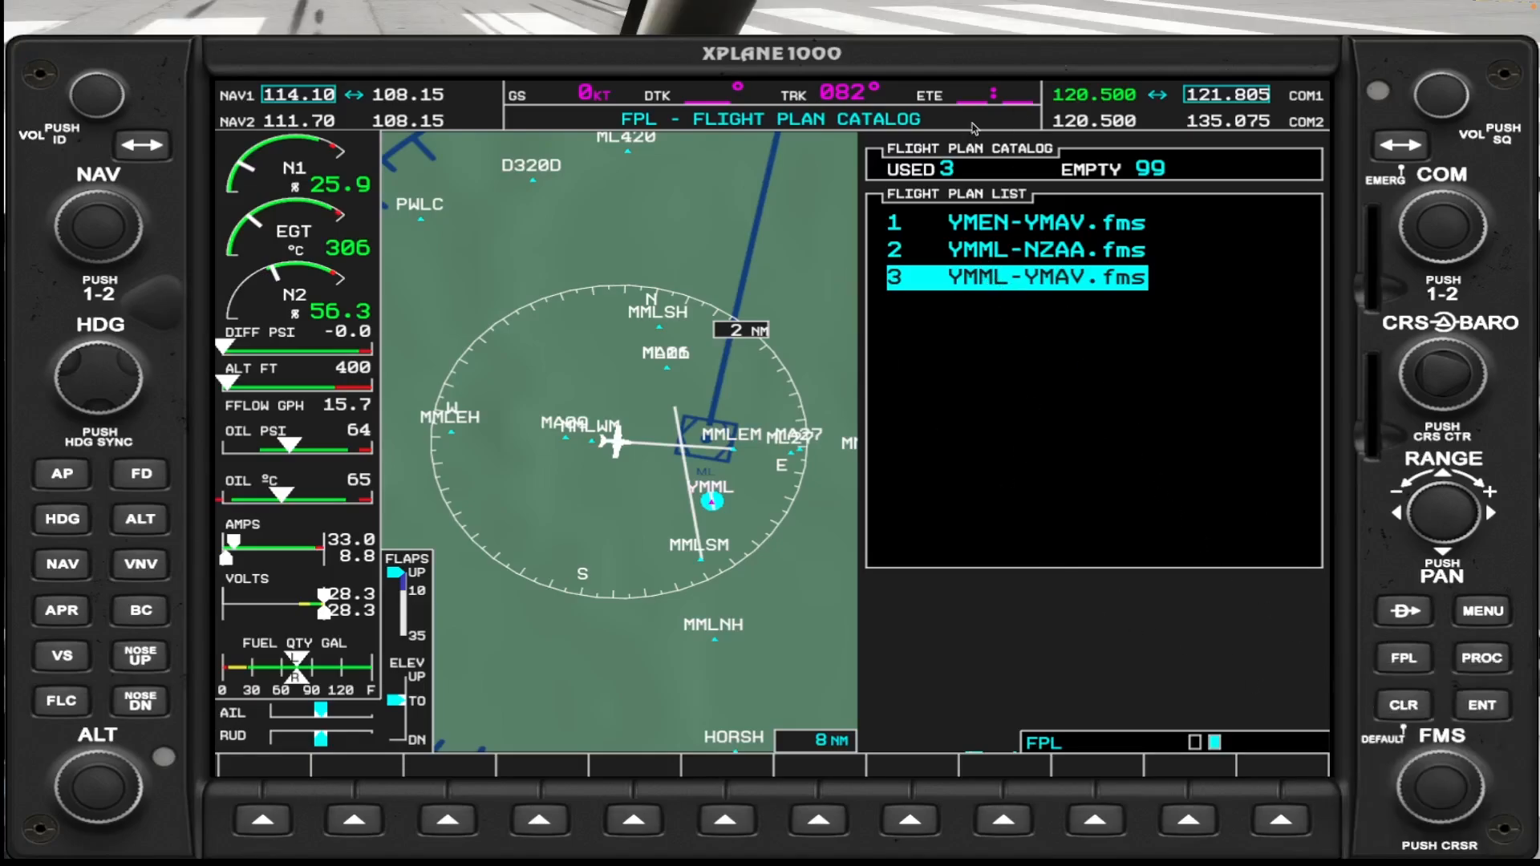
mouse_move(1408, 801)
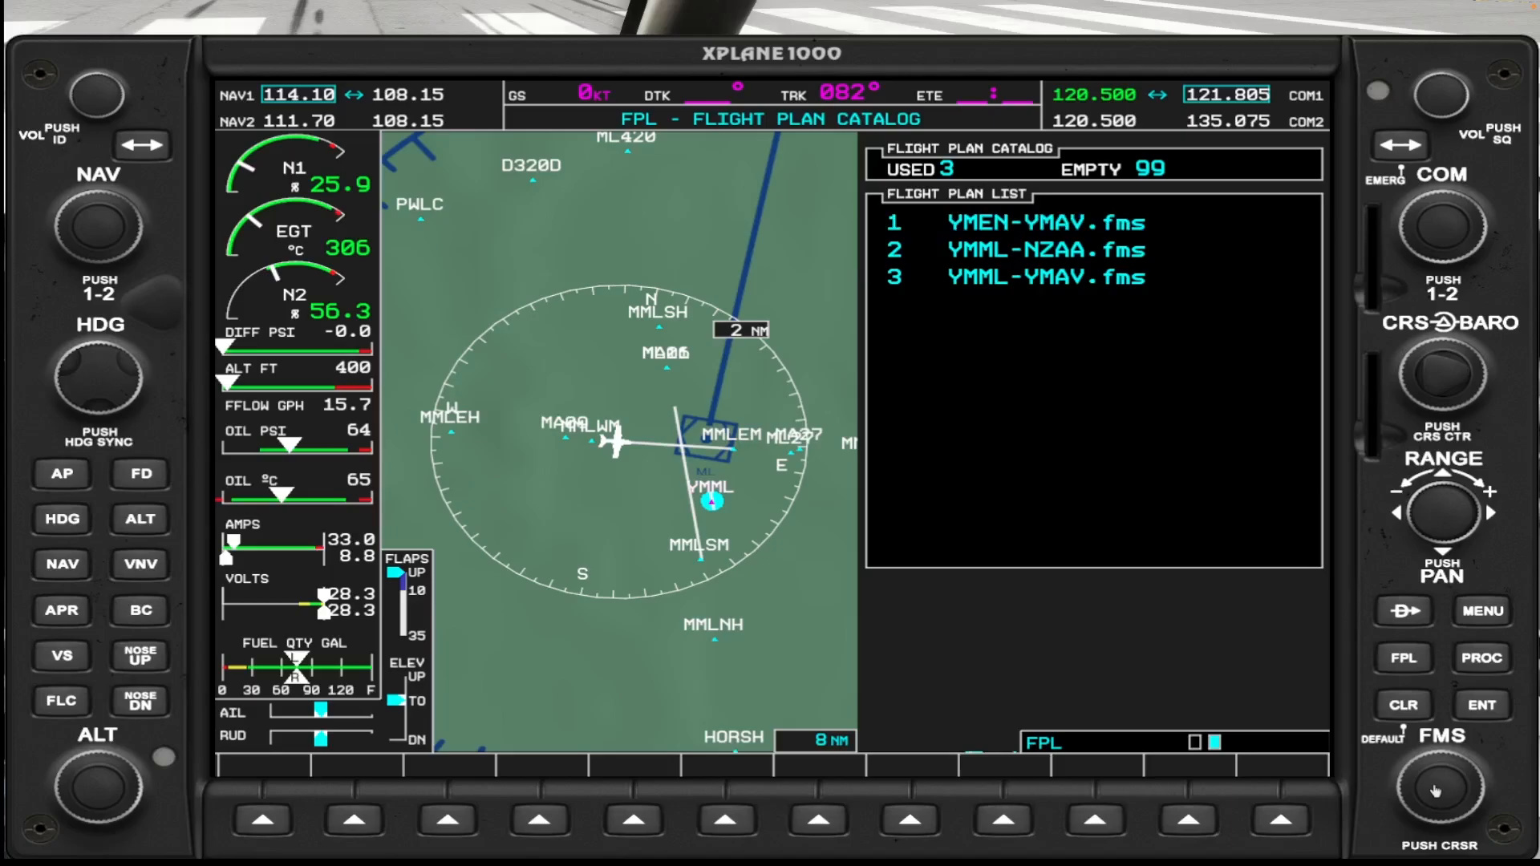
Step: Select YMML-YMAV.fms from the G1000 catalog and activate it as the route
left_click(1032, 223)
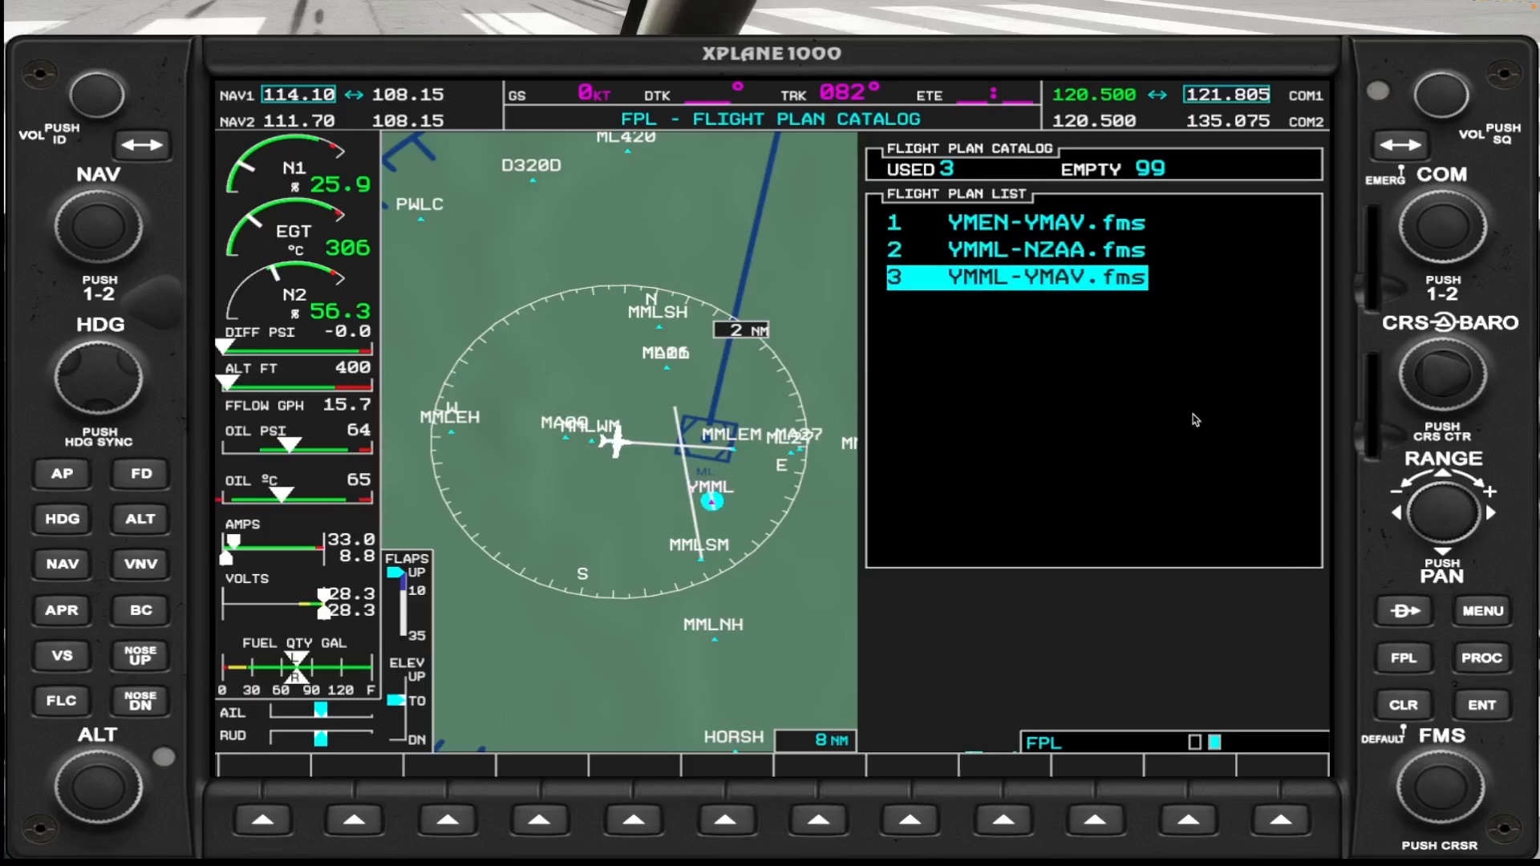
mouse_move(1409, 705)
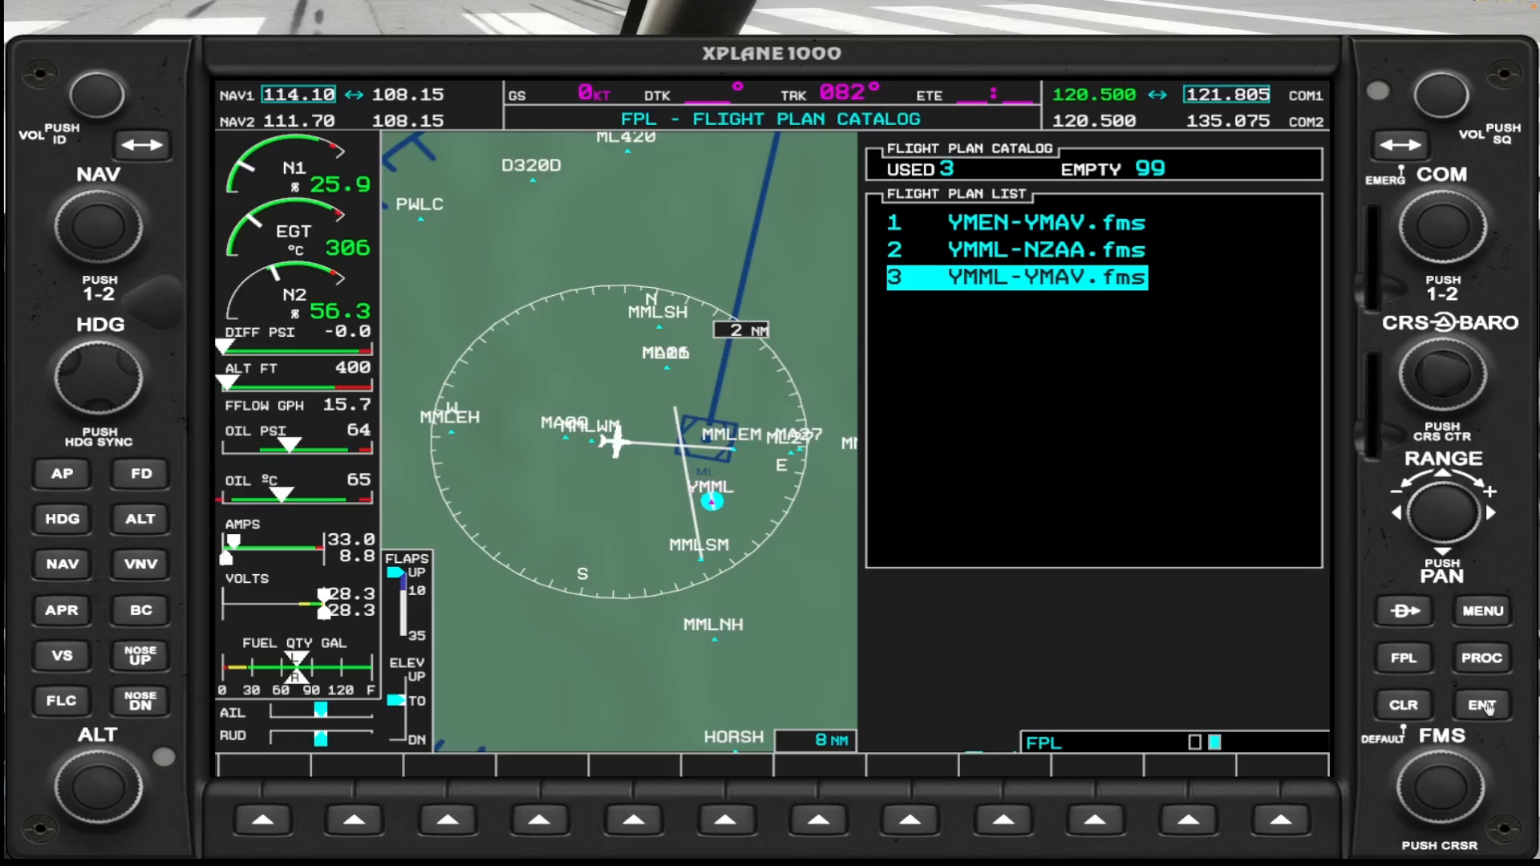
left_click(1481, 705)
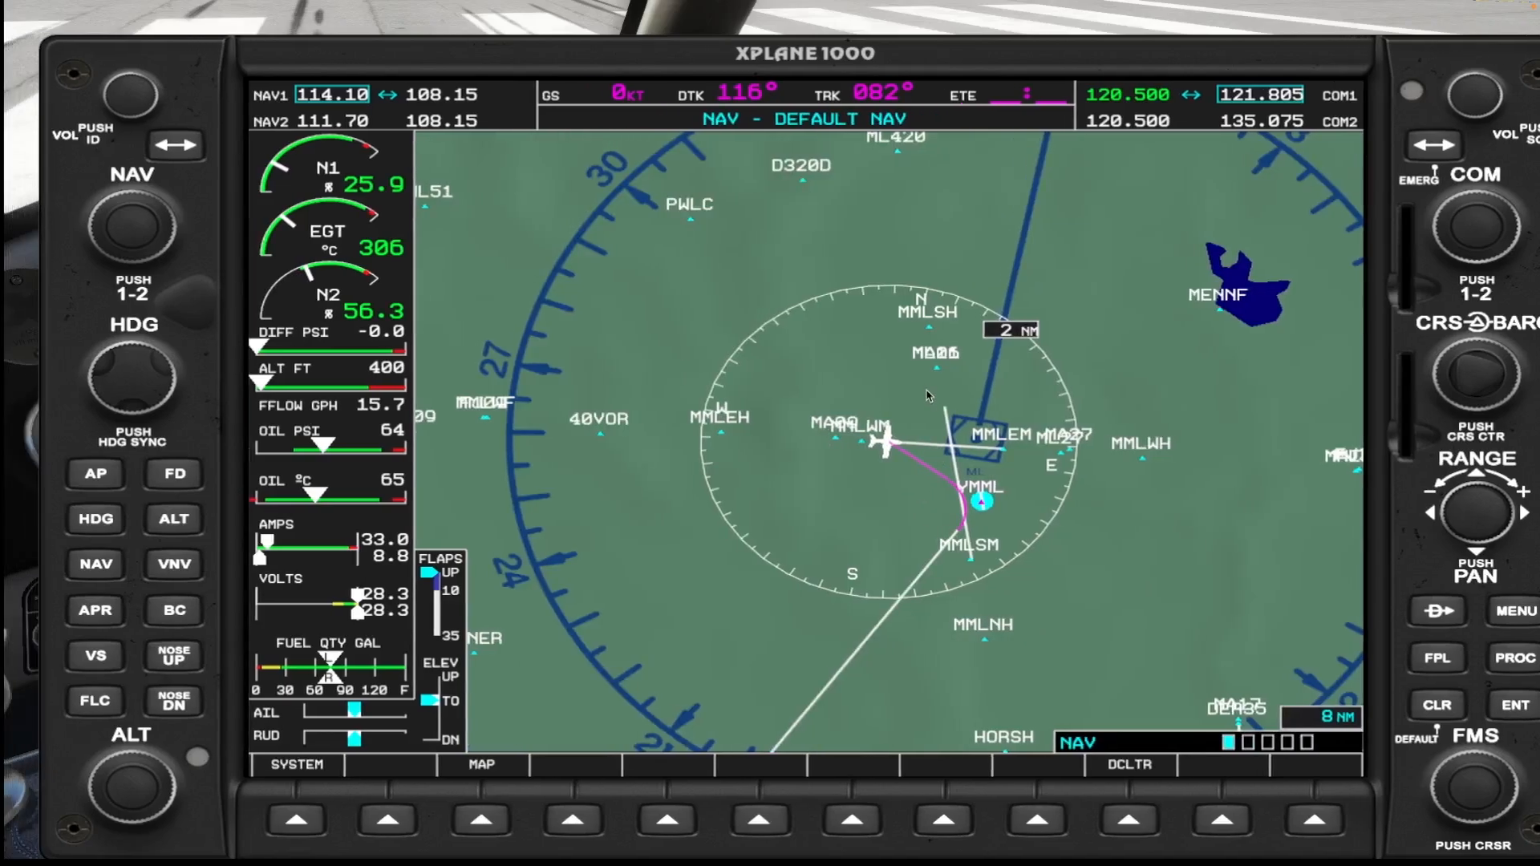
mouse_move(856, 658)
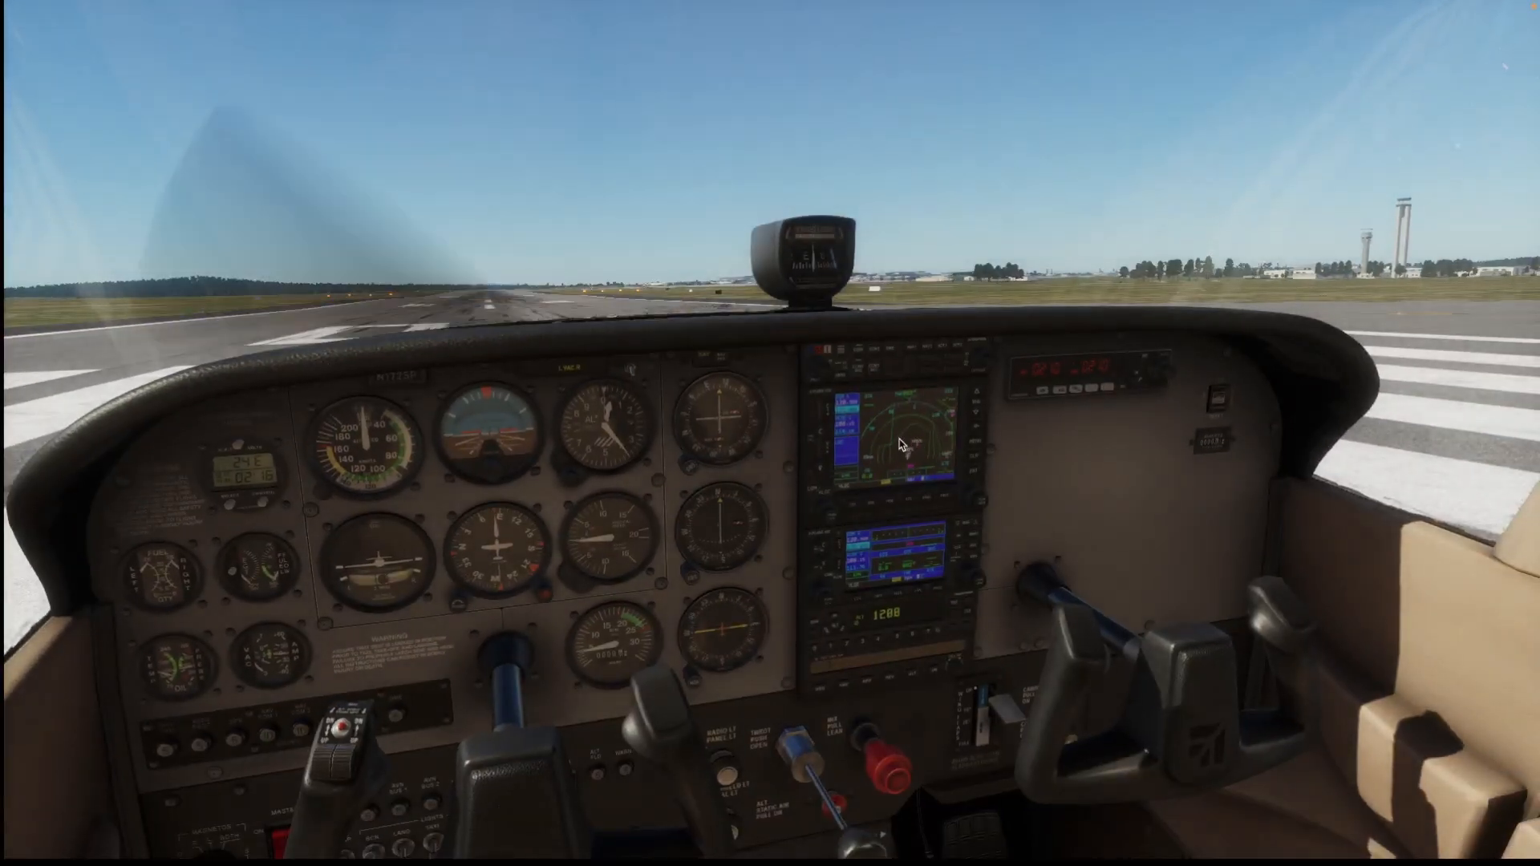
Step: Open the GNS 530 GPS unit in its own popup view
left_click(905, 442)
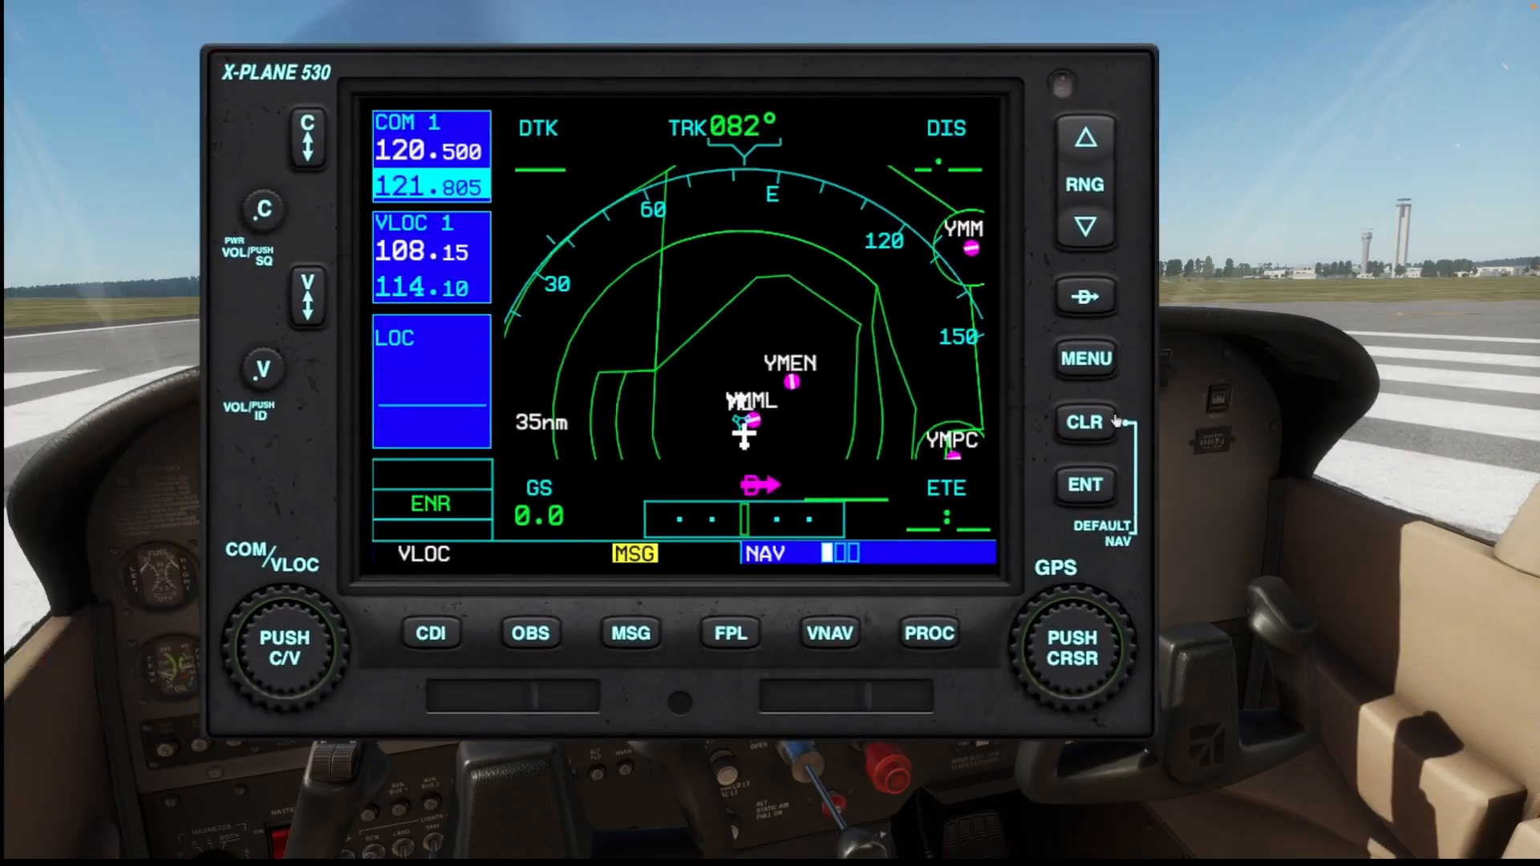
mouse_move(721, 655)
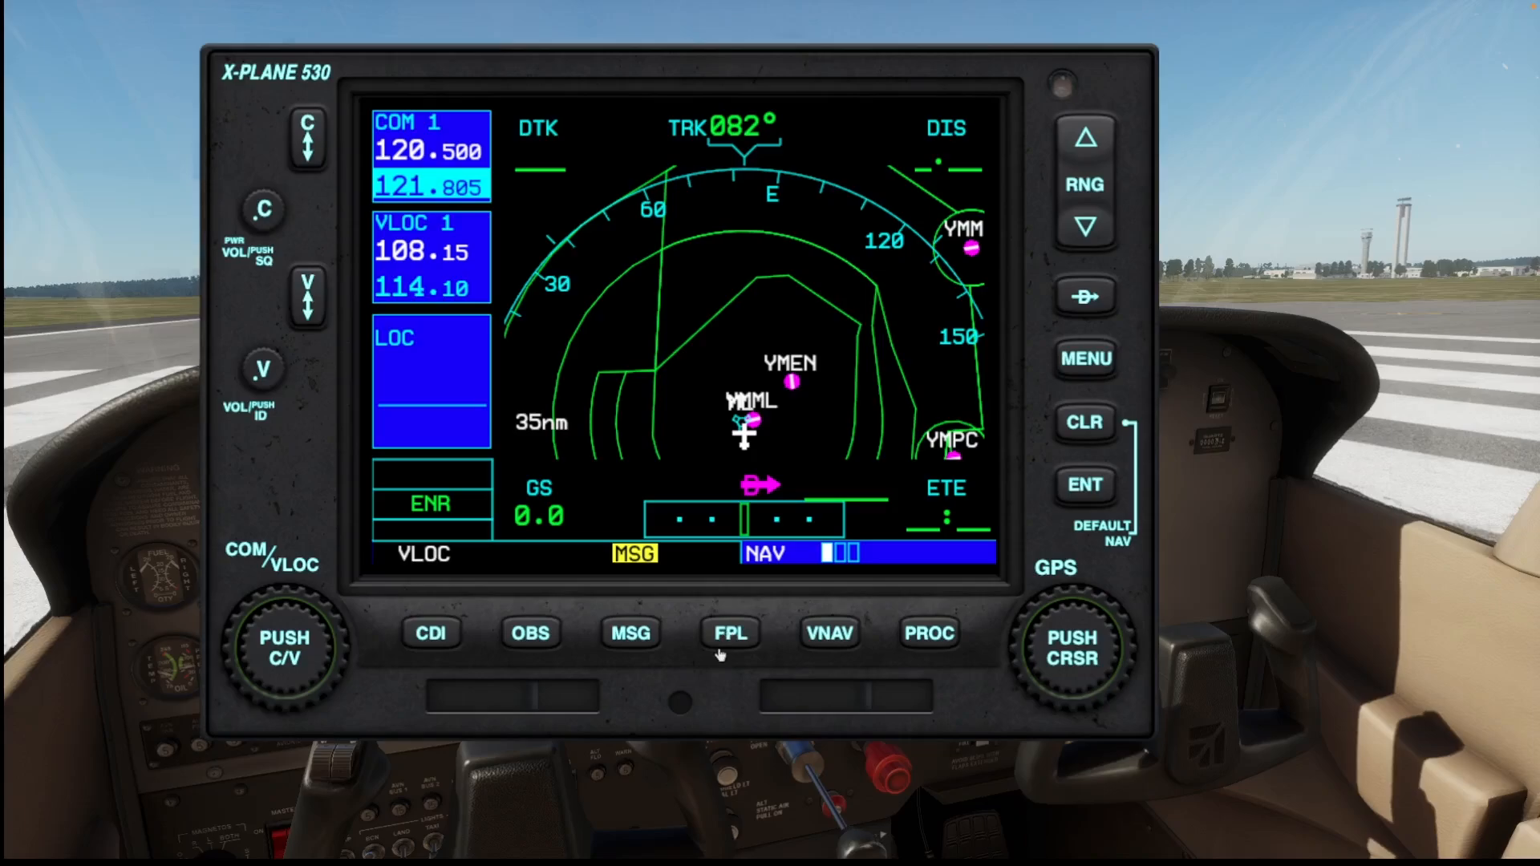
Step: Load YMML-YMAV.fms from the GNS 530 flight plan catalog and return to the cockpit
left_click(729, 632)
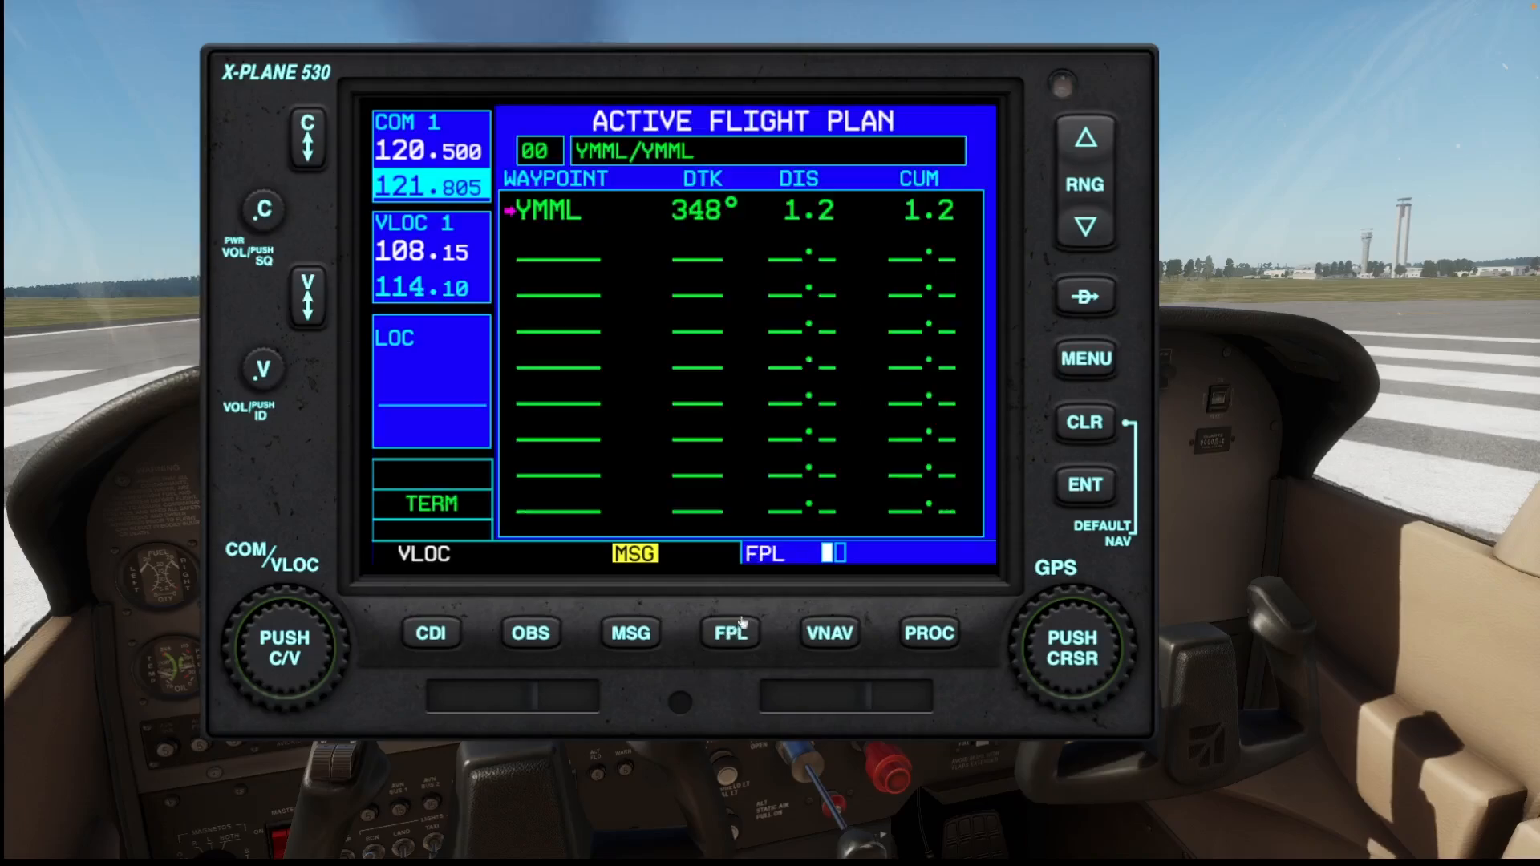
mouse_move(634, 218)
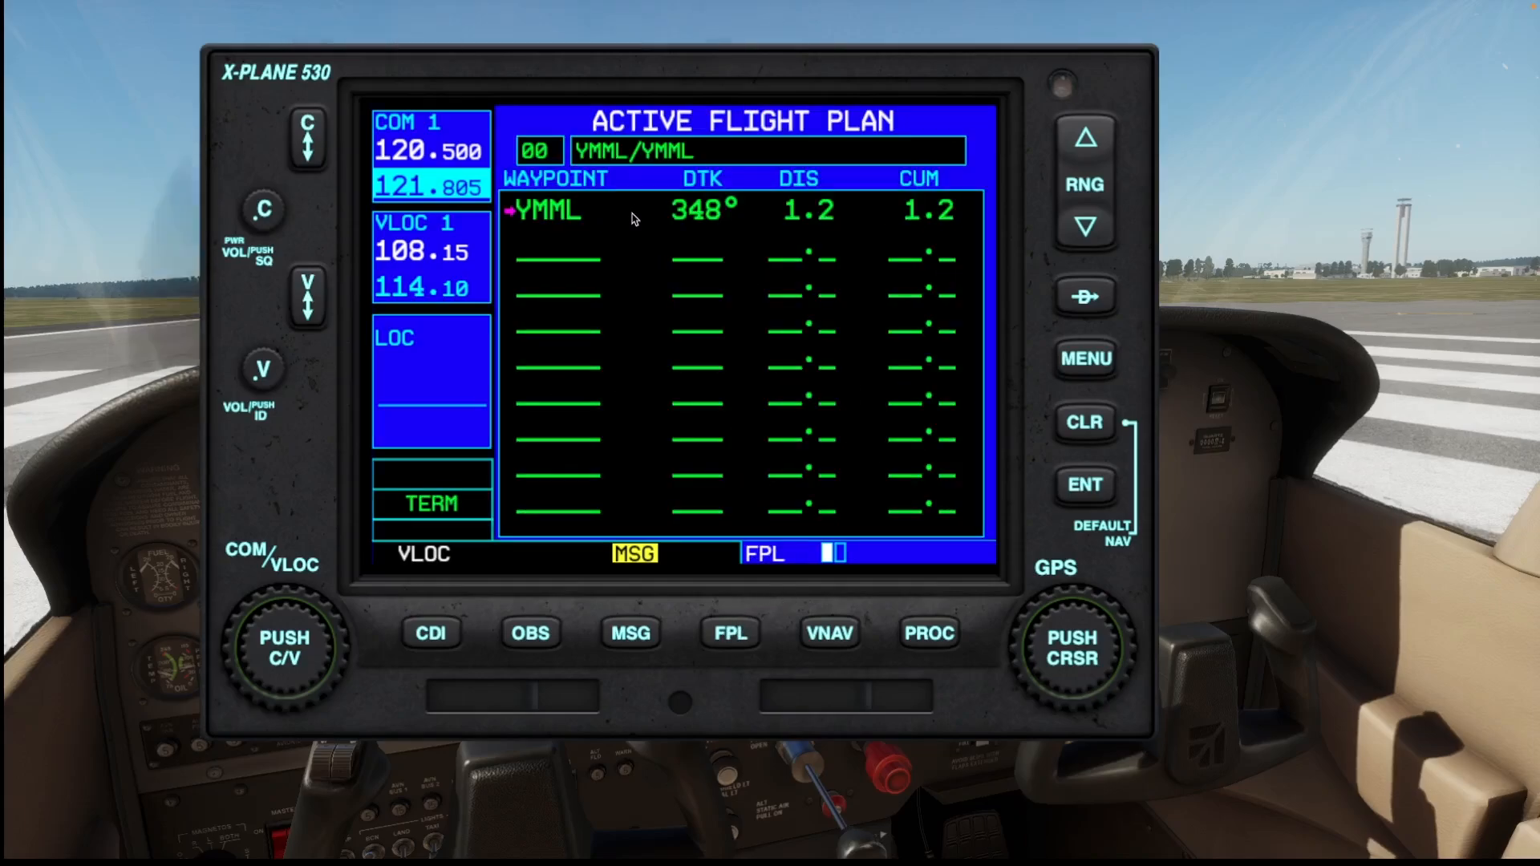
mouse_move(894, 606)
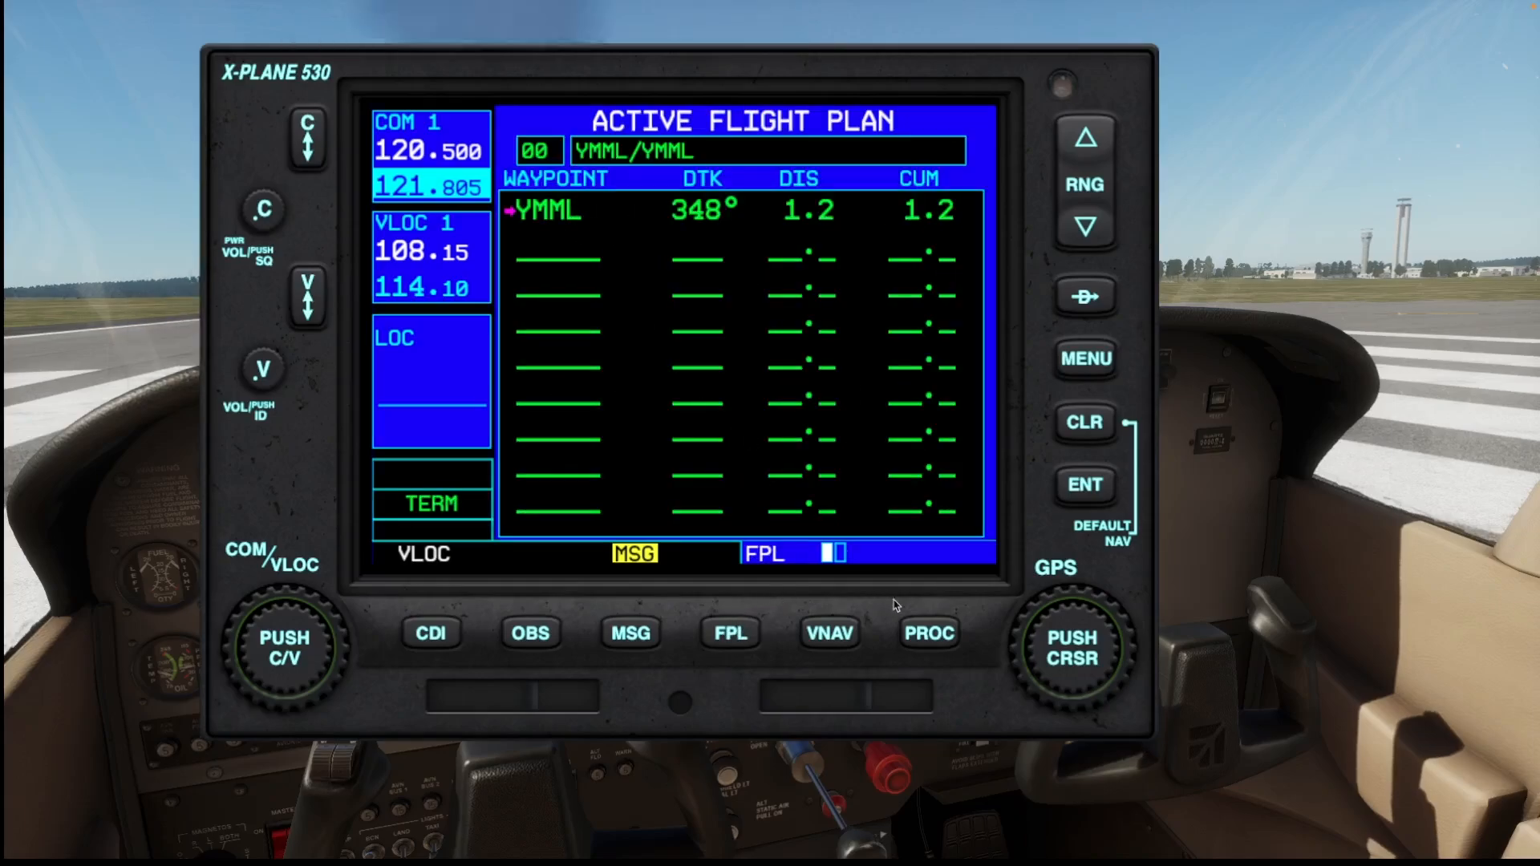
left_click(1071, 649)
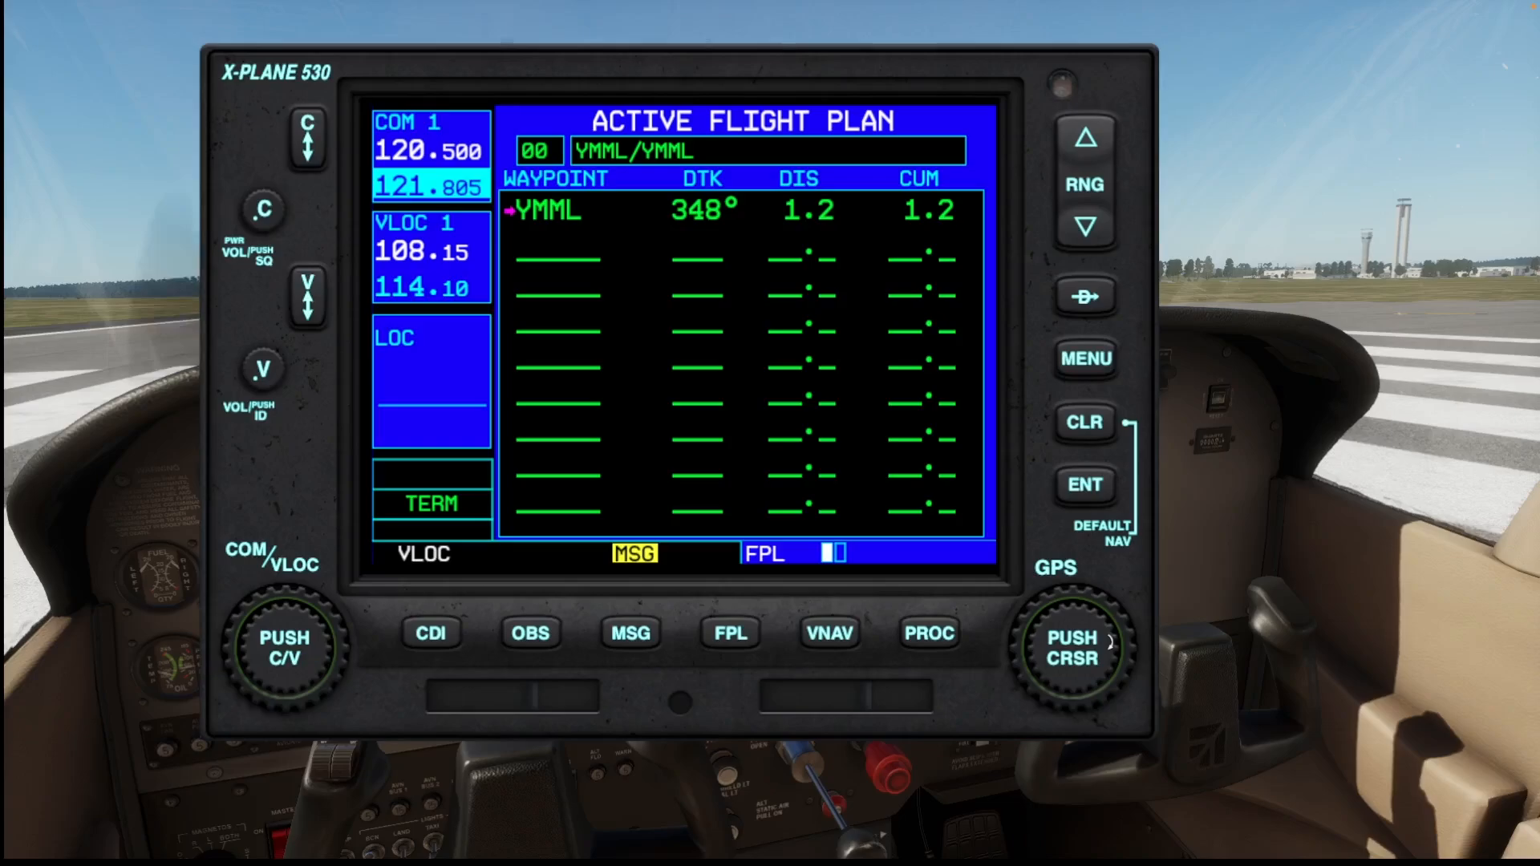
left_click(730, 633)
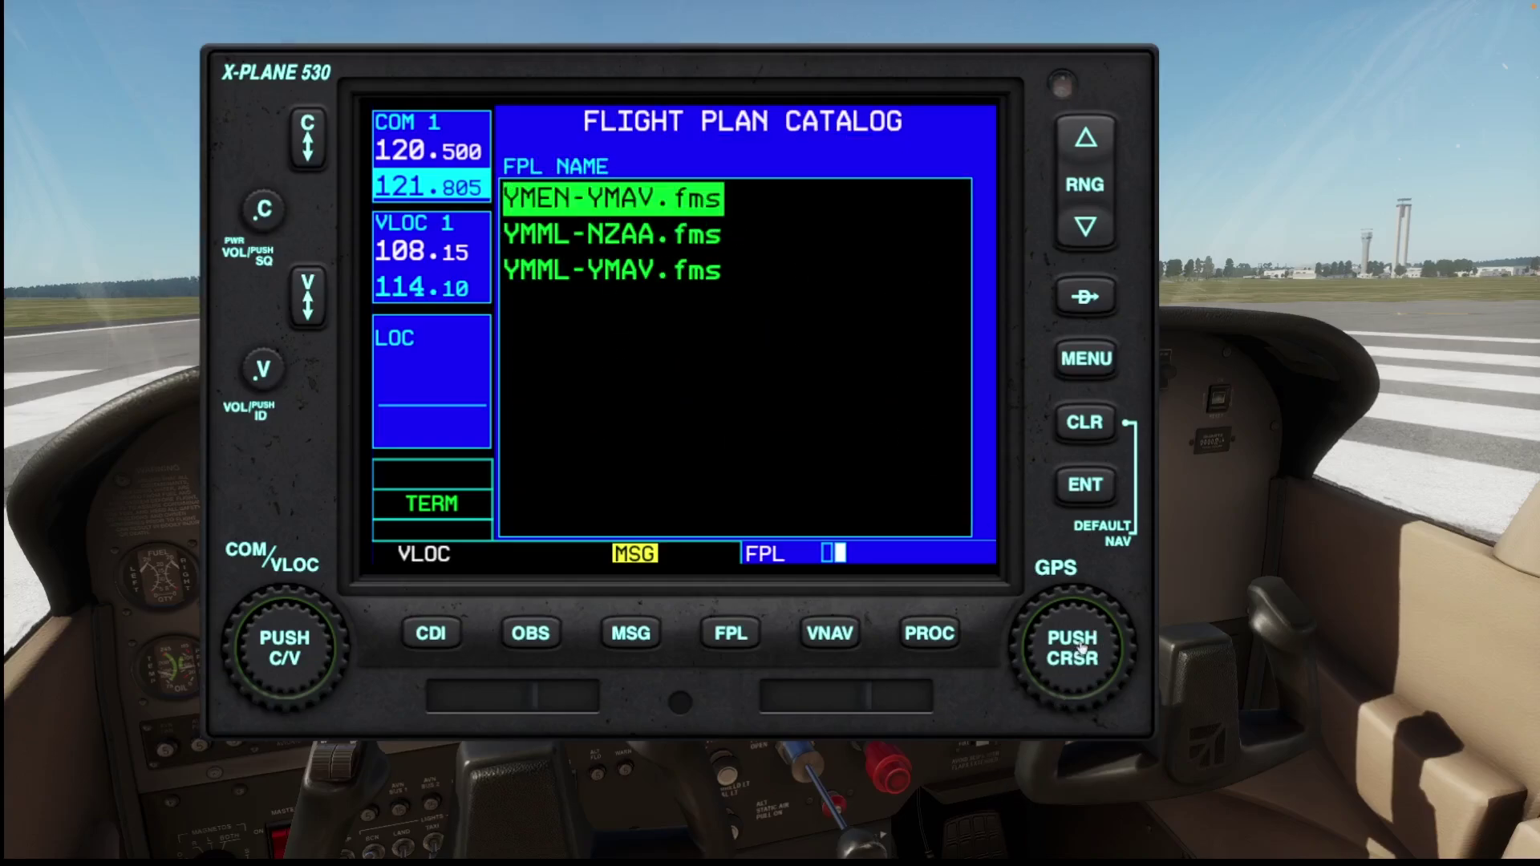
mouse_move(1116, 648)
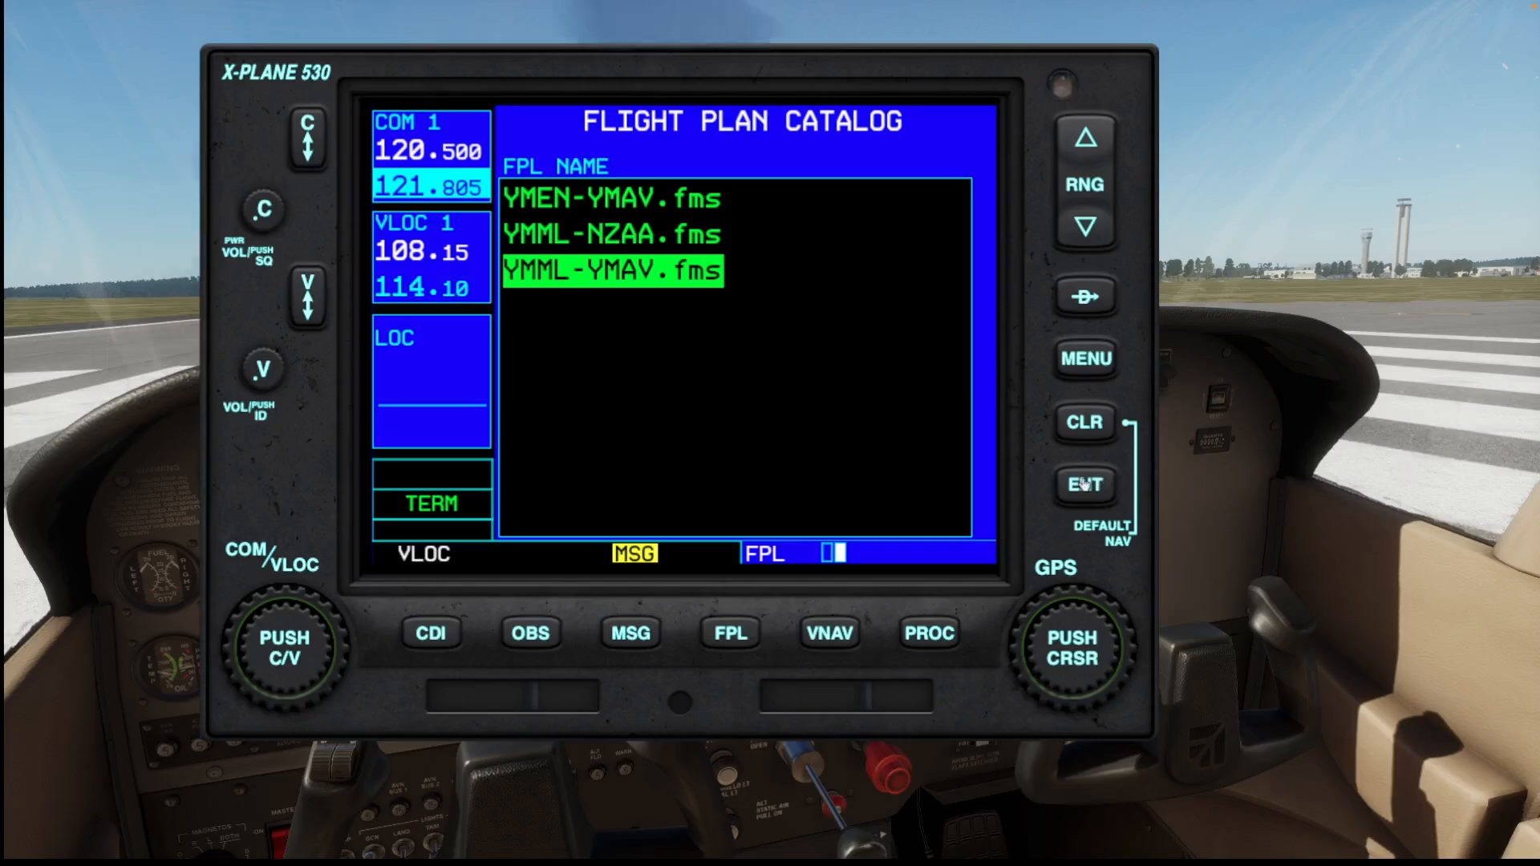
left_click(1083, 484)
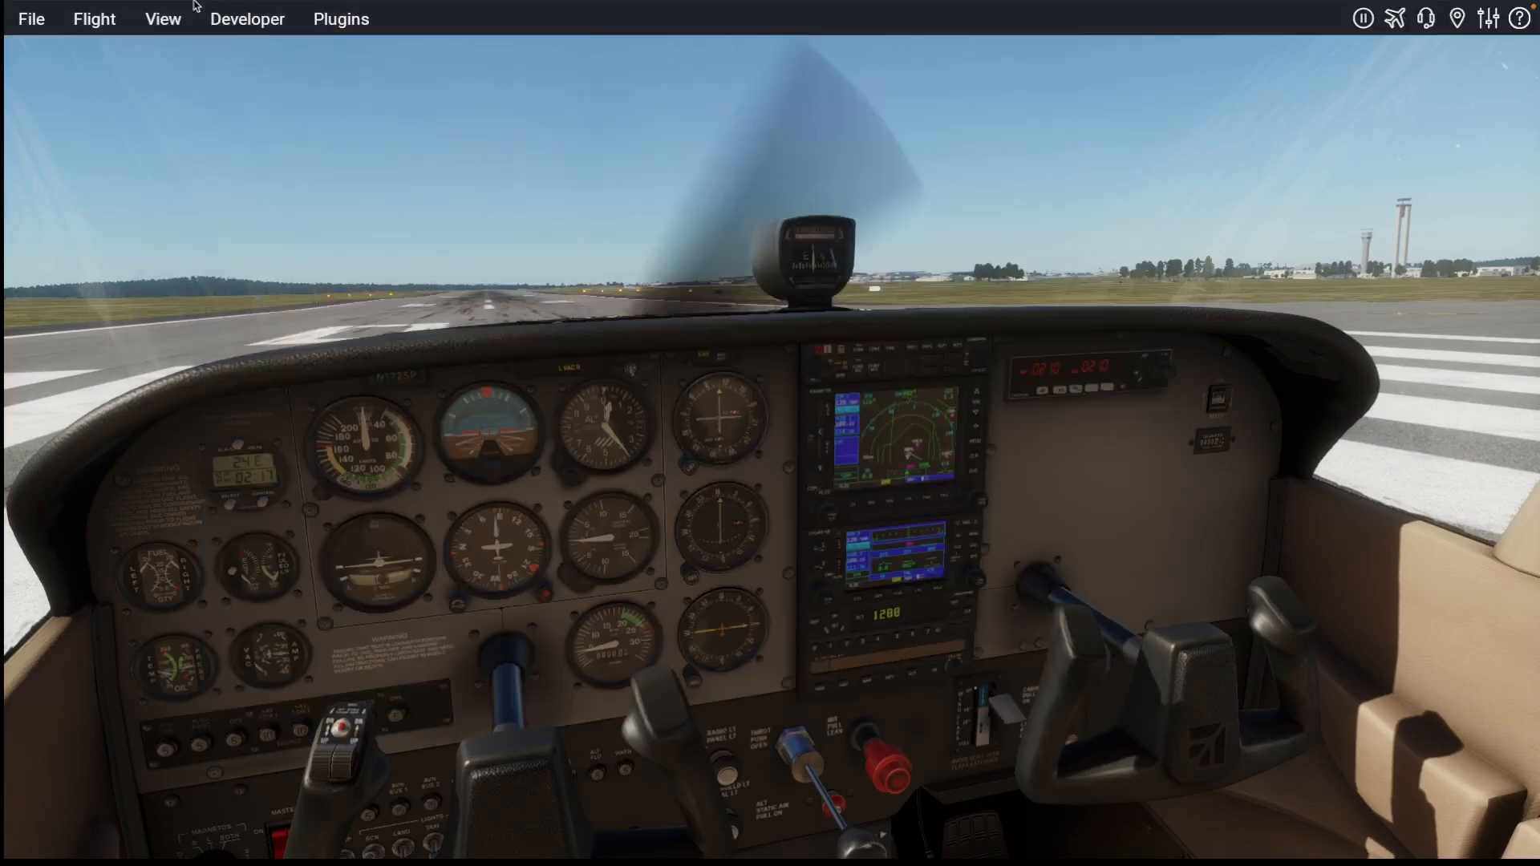
Step: Open Flight Configuration and choose the Van's RV-10 from the aircraft list
left_click(32, 19)
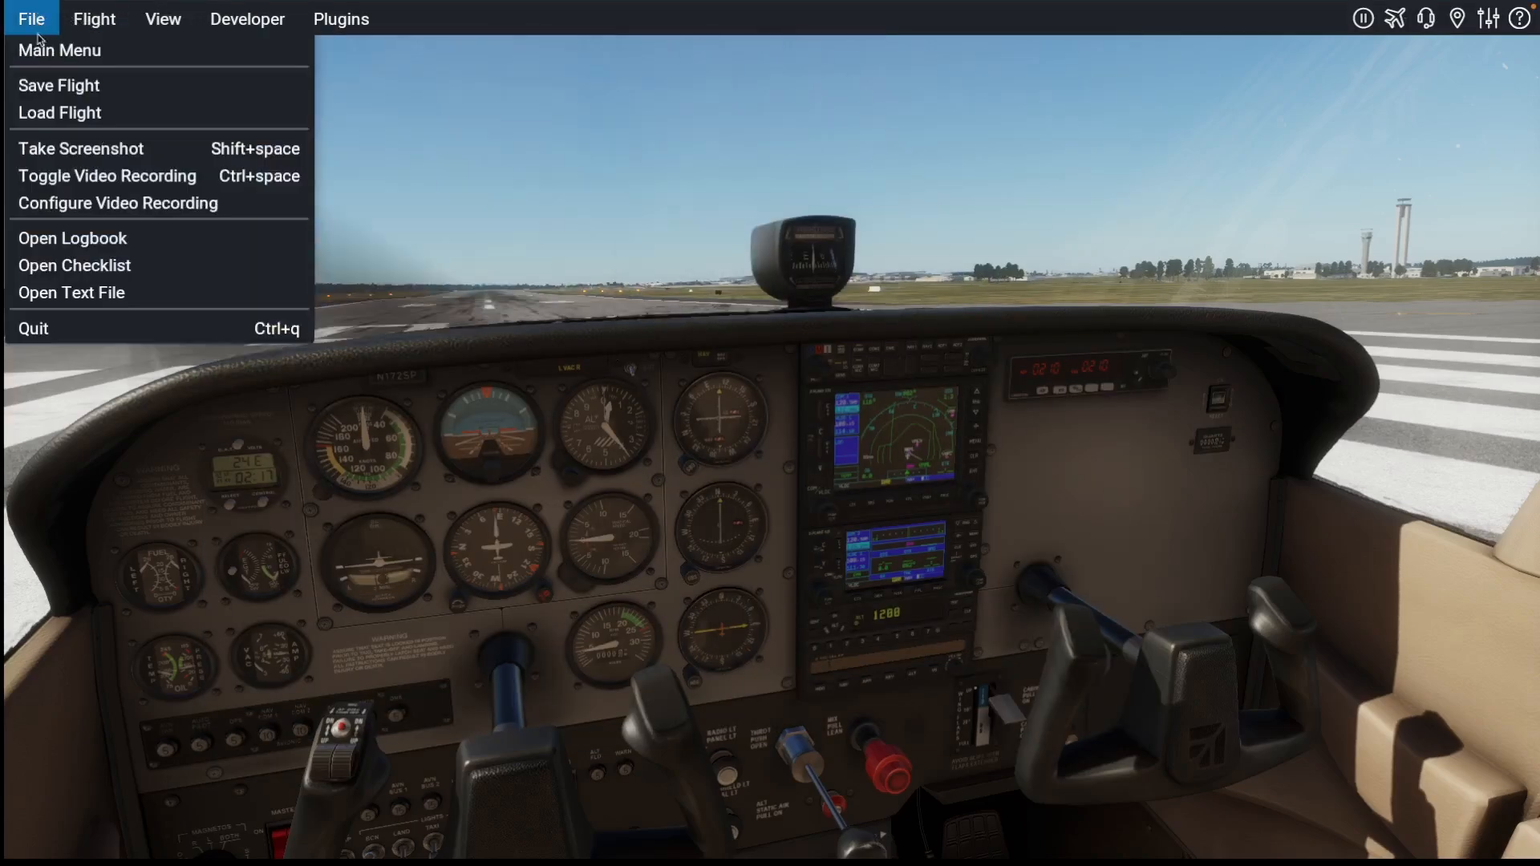
left_click(55, 51)
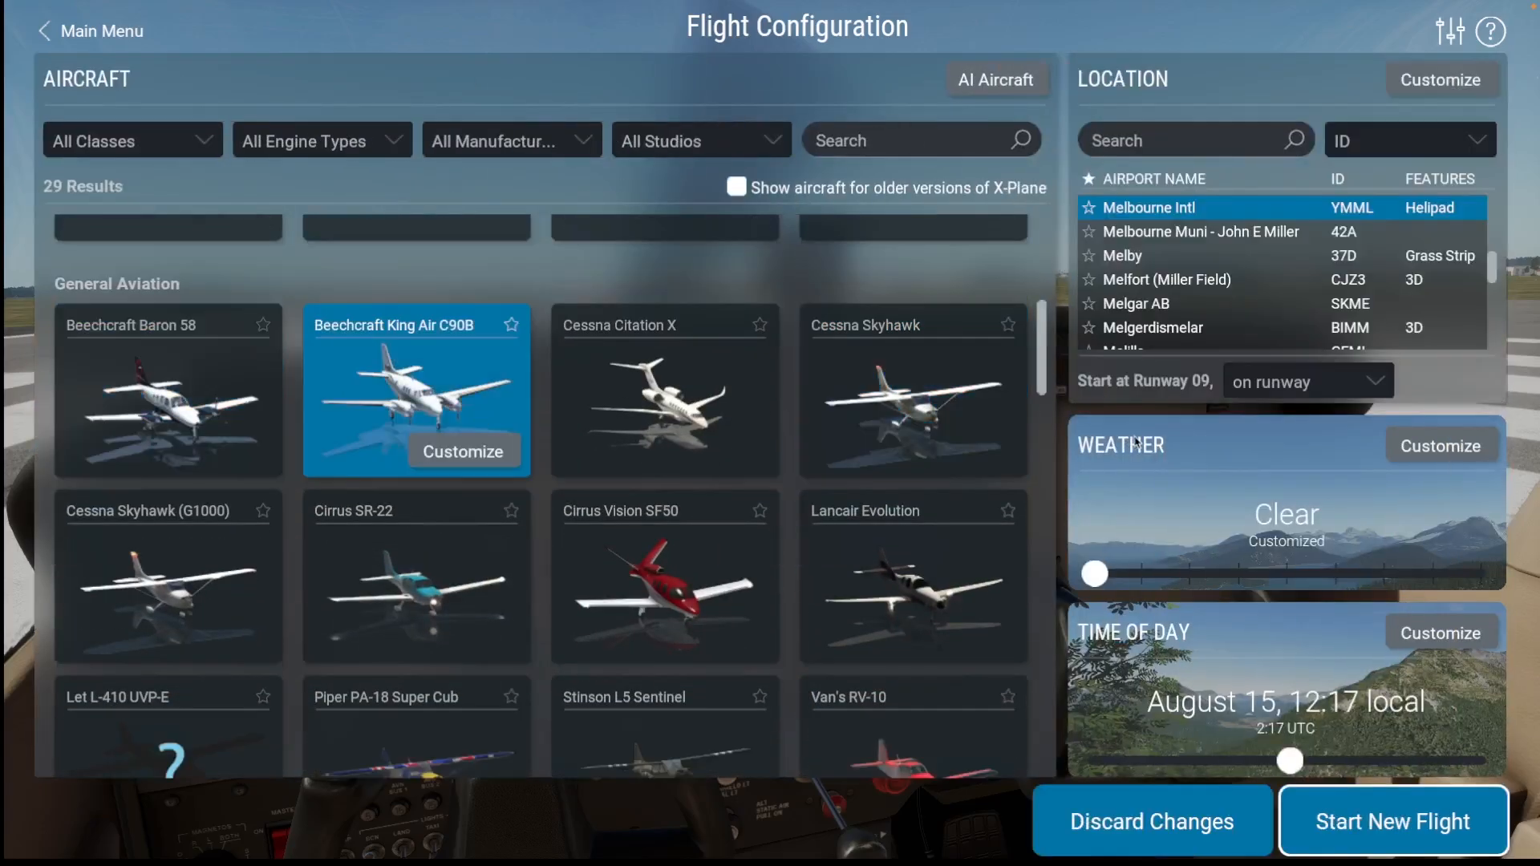
scroll("down", 3)
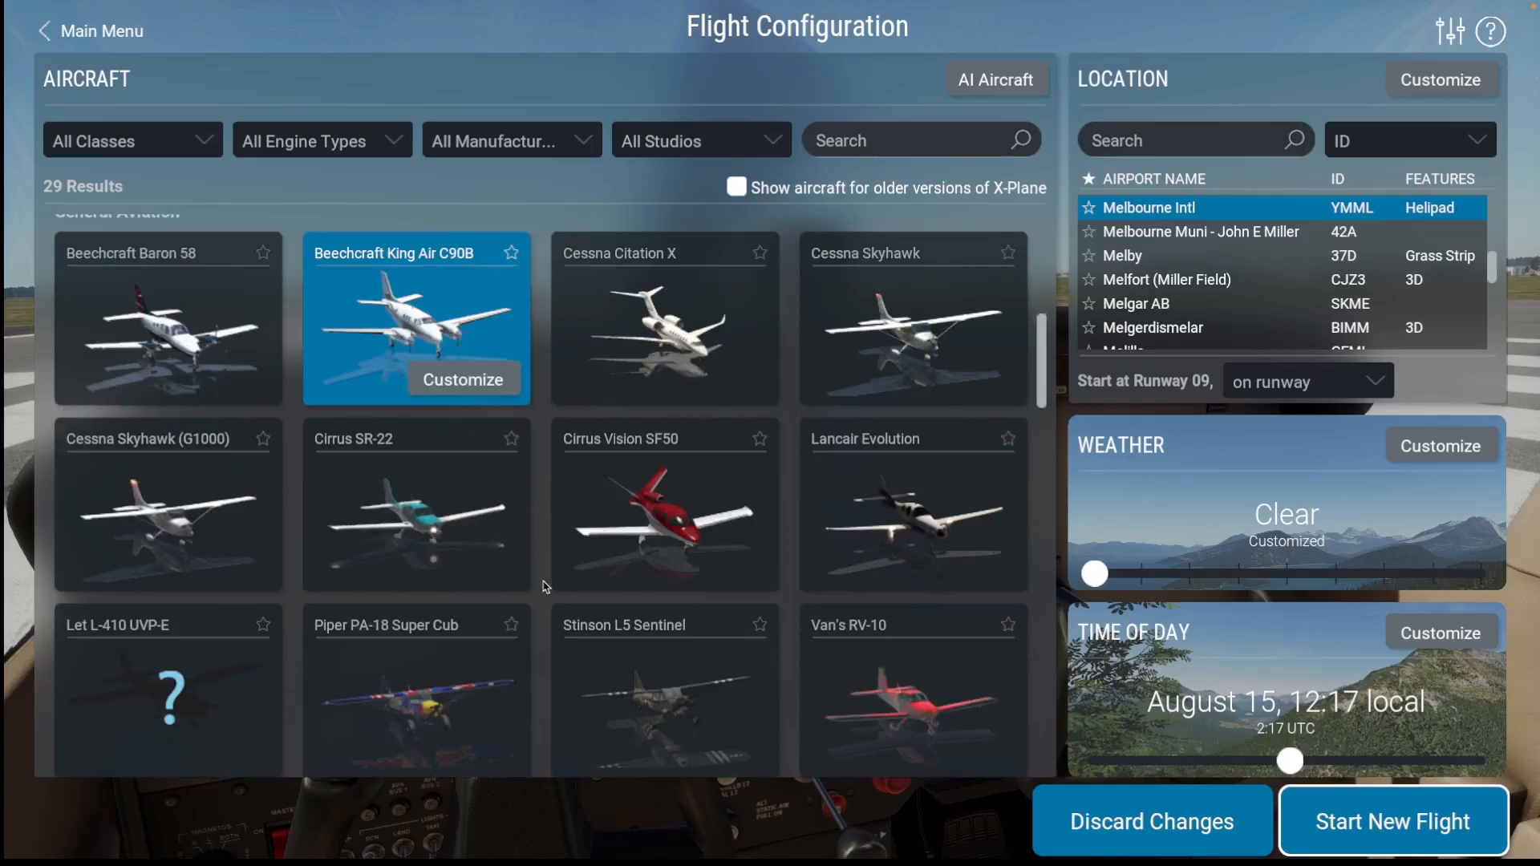
scroll("down", 3)
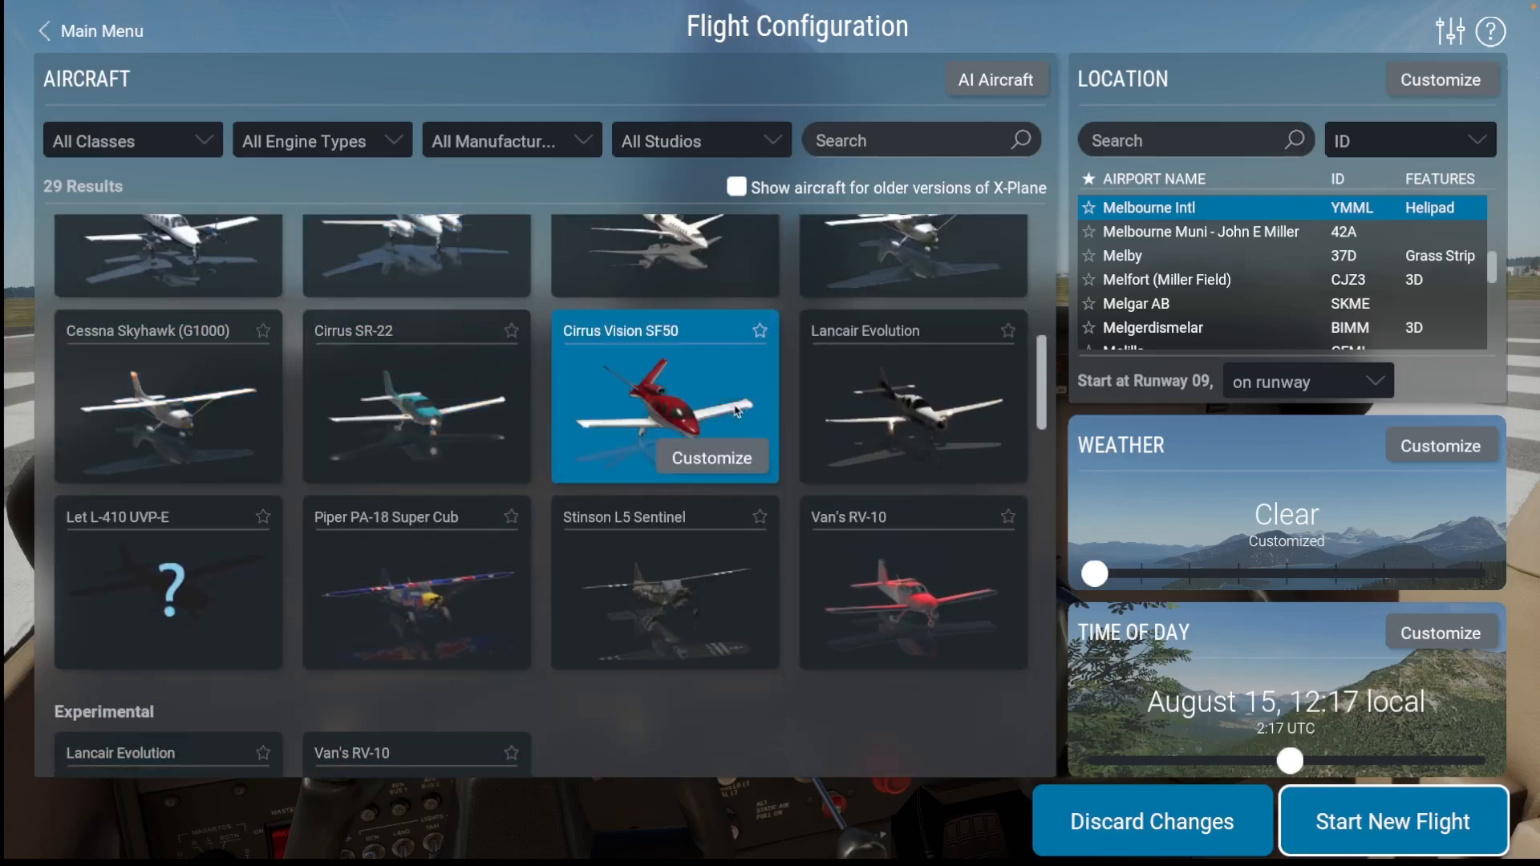
left_click(913, 396)
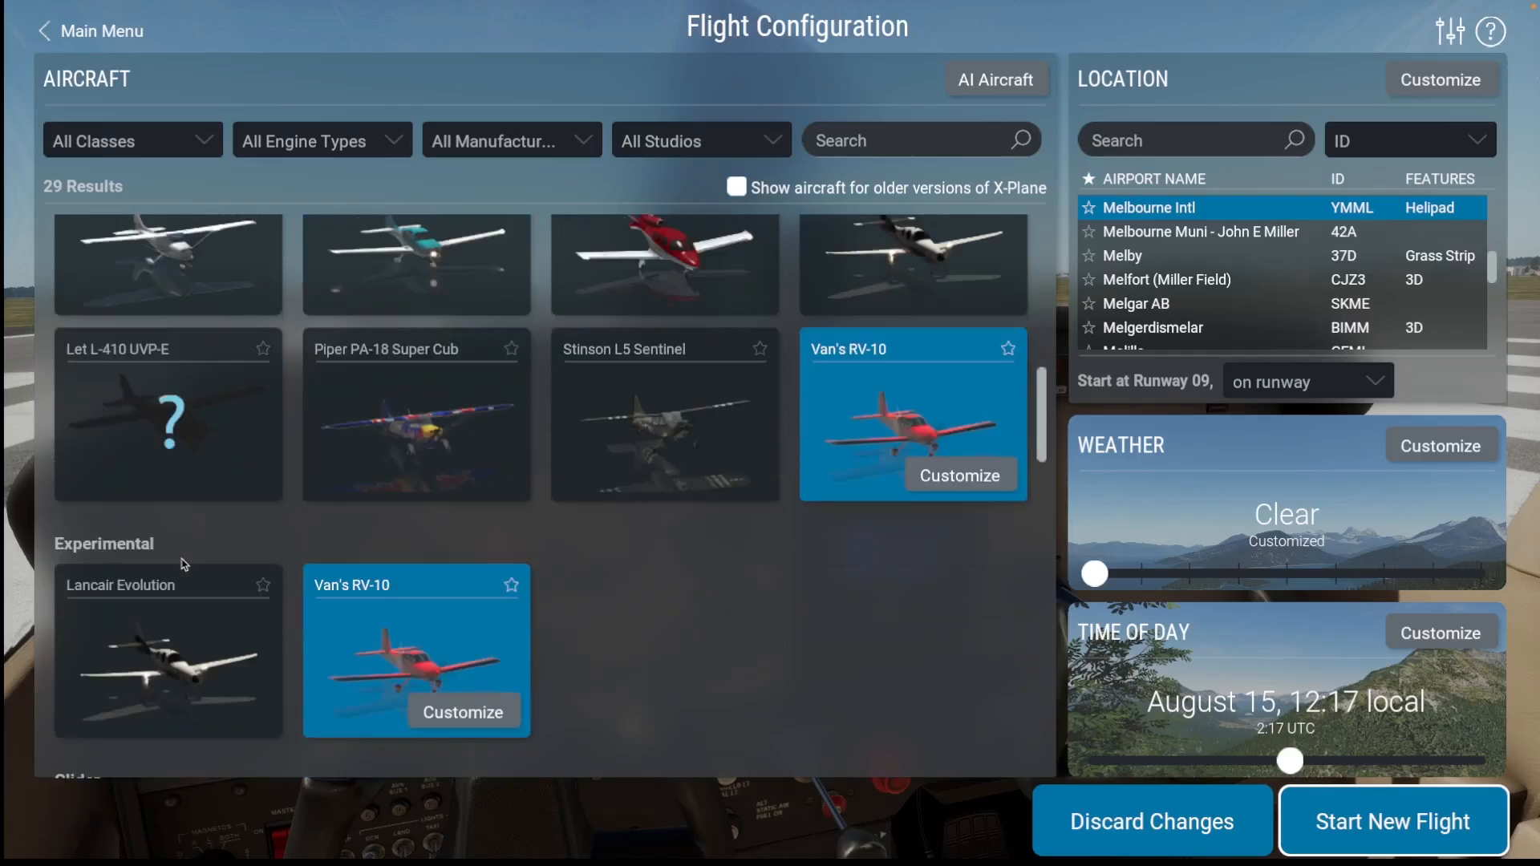
scroll("down", 3)
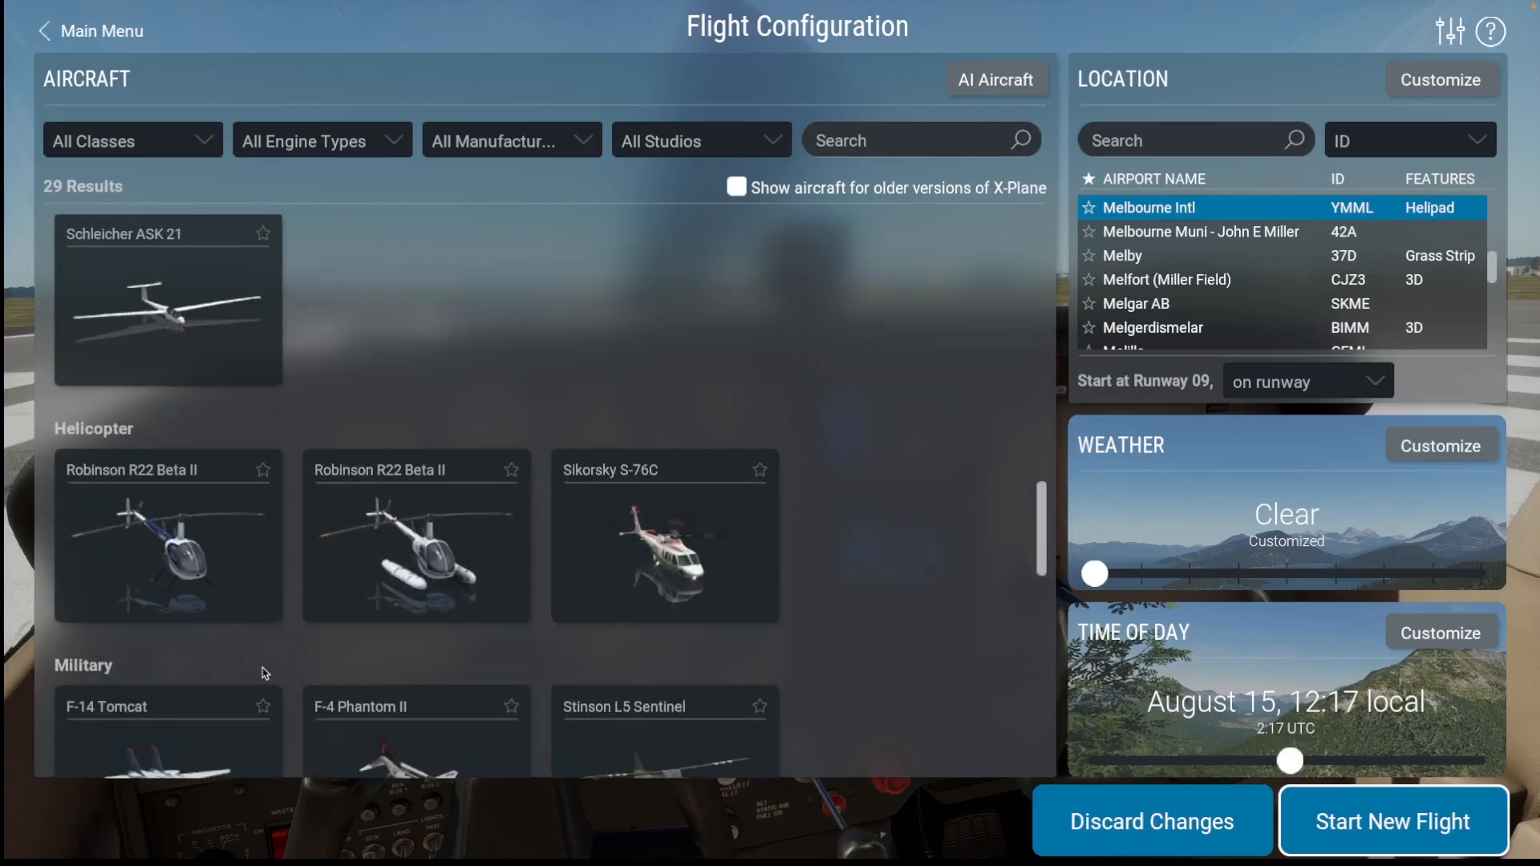